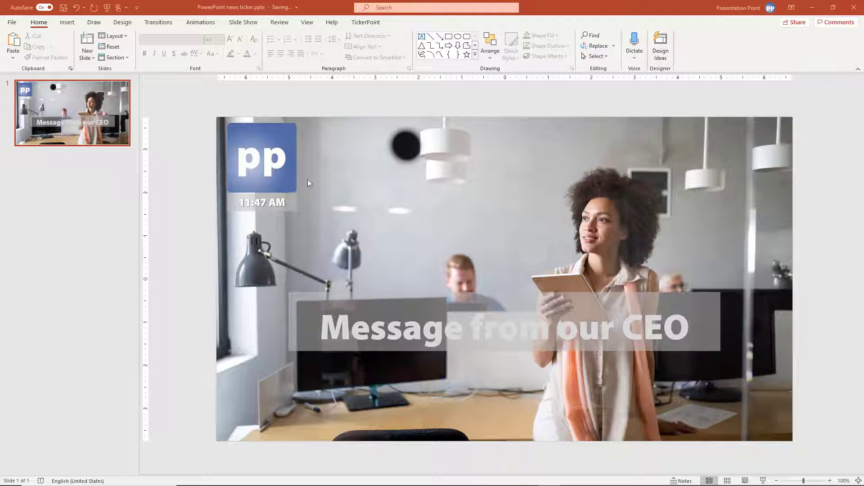
pyautogui.moveTo(538, 265)
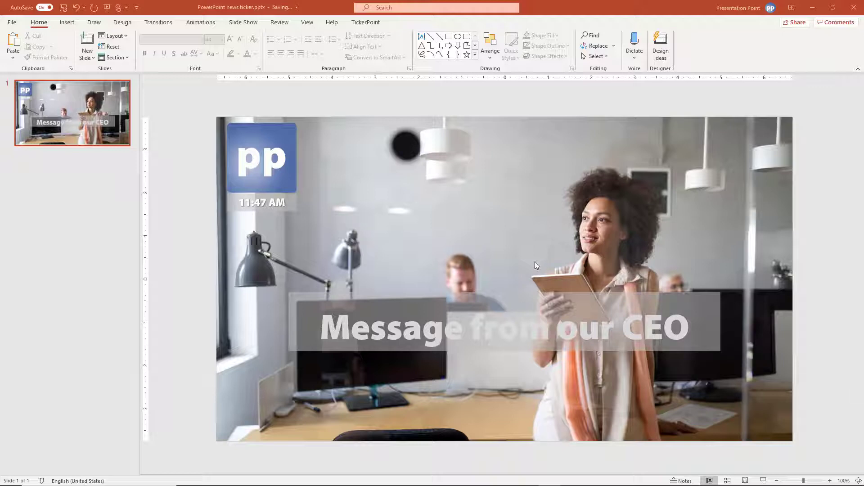
pyautogui.moveTo(542, 256)
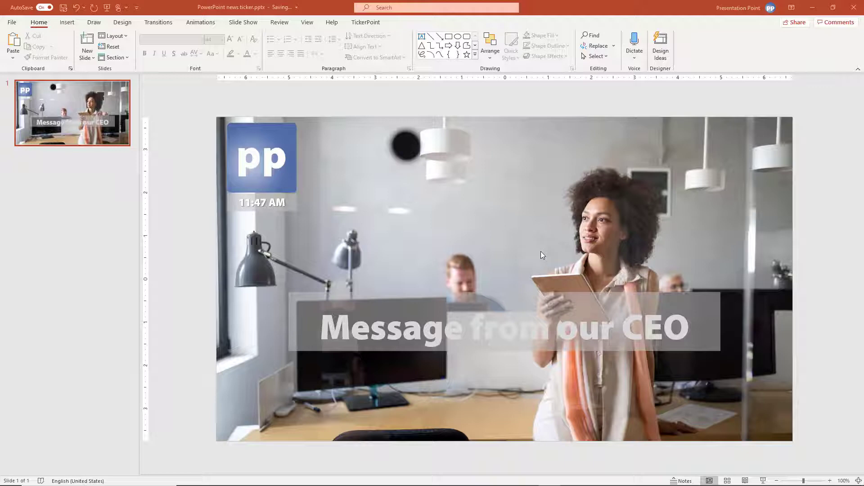
# Insert a text box spanning the bottom of the photo slide.
pyautogui.click(67, 22)
pyautogui.write('=lo')
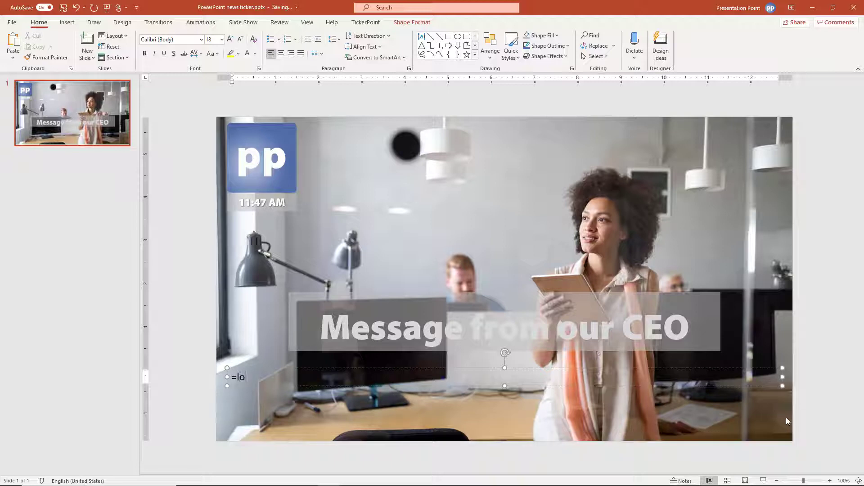
# Enter =lorem(1) in the text box to generate Lorem ipsum placeholder text.
pyautogui.write('rem(1)')
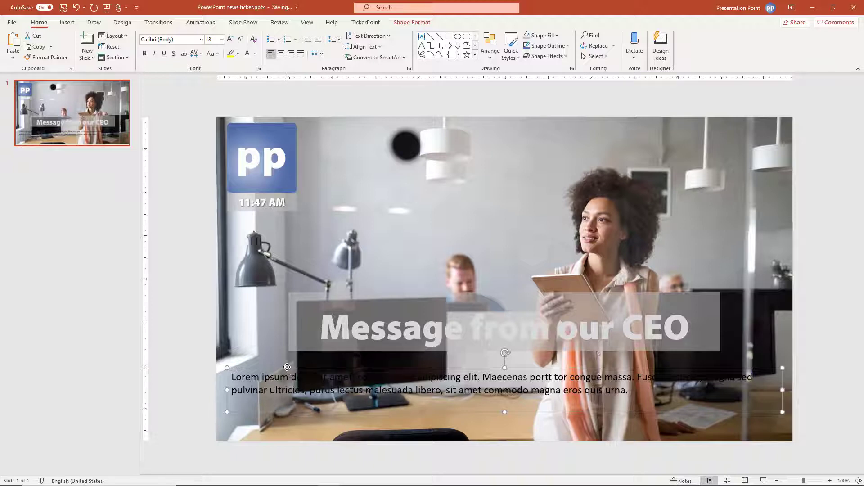
# Uncheck Wrap text in shape under Format Shape's Text Box options.
pyautogui.rightClick(287, 368)
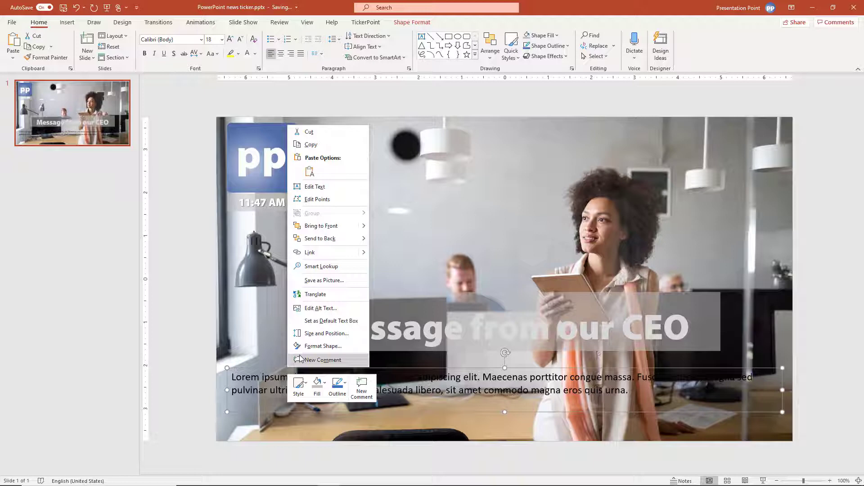
pyautogui.click(324, 346)
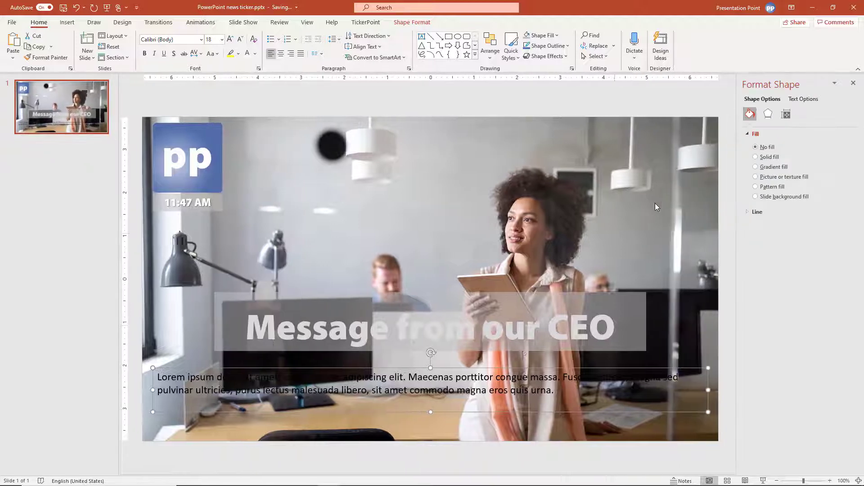
pyautogui.click(803, 99)
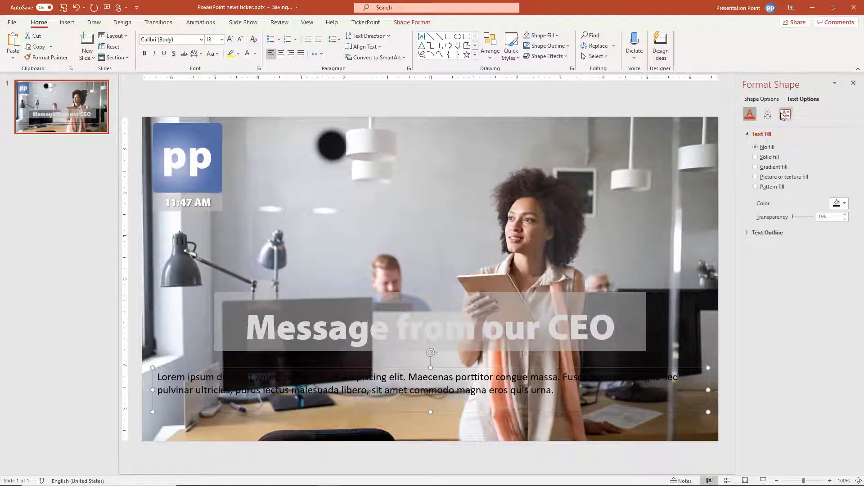
pyautogui.click(785, 113)
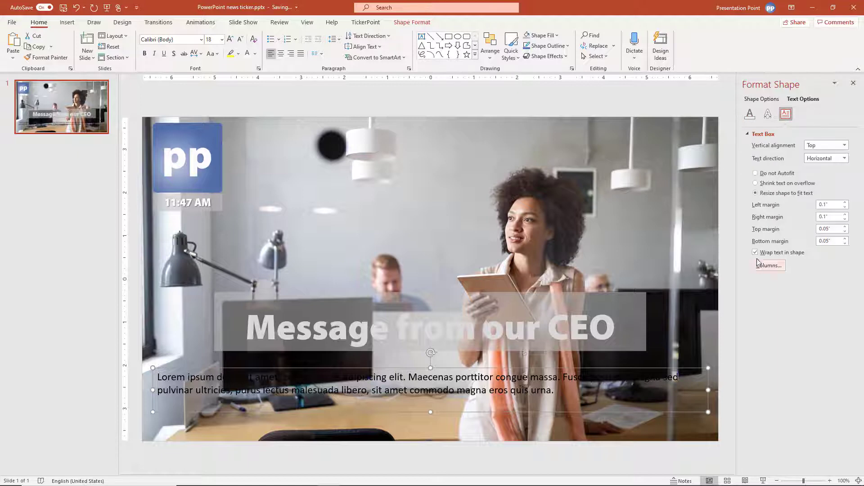
pyautogui.click(756, 253)
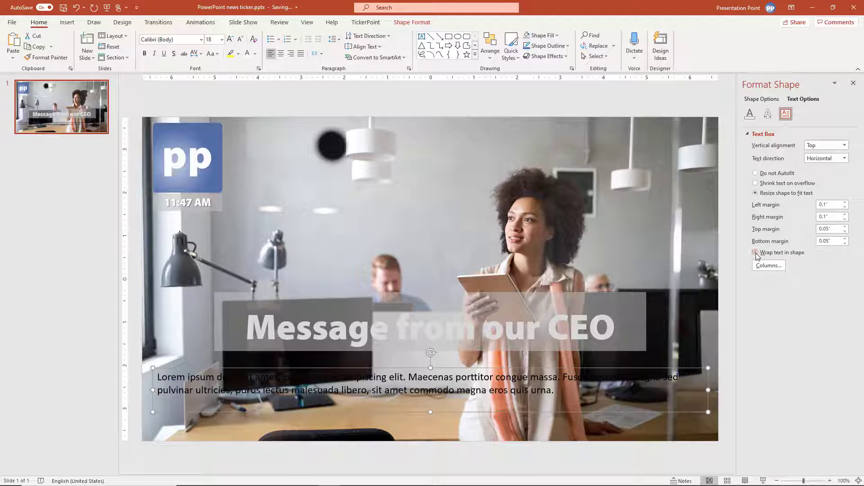
pyautogui.click(756, 253)
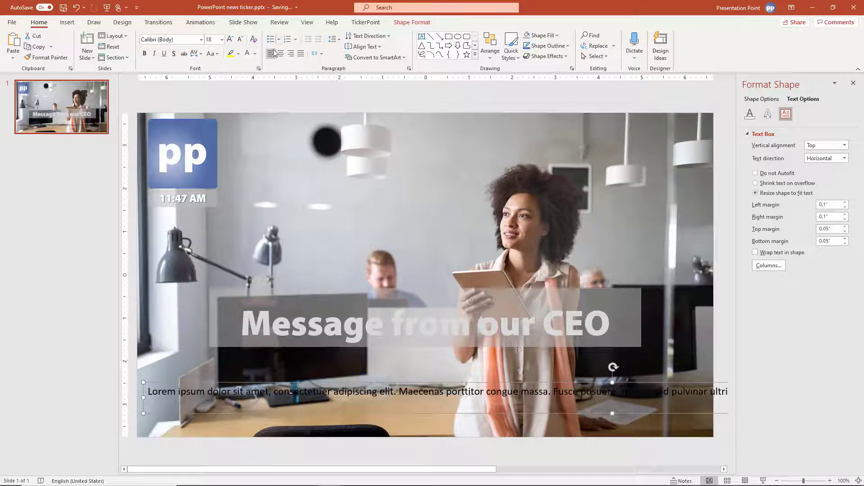
# Format the ticker text as white Myriad Pro Black at 44 pt.
pyautogui.click(253, 53)
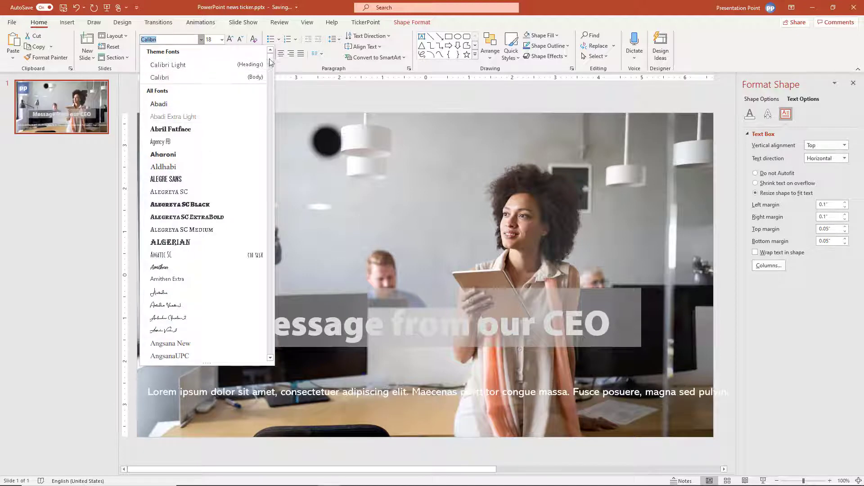
pyautogui.scroll(-3)
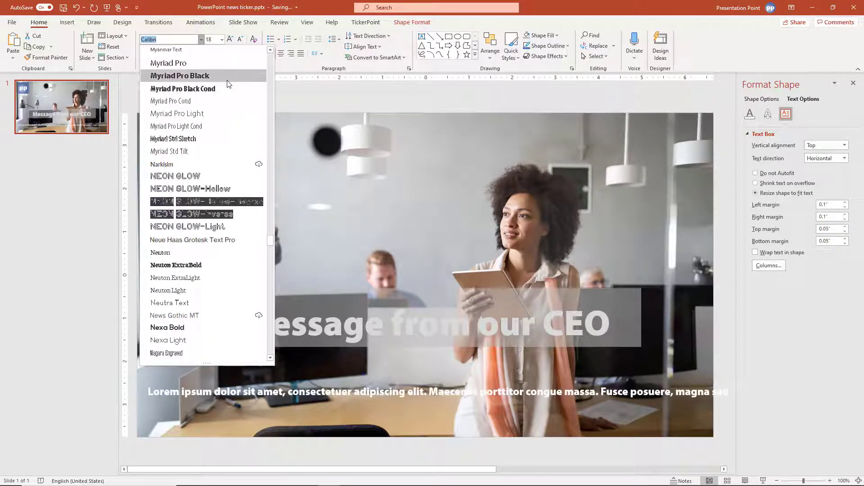
pyautogui.click(180, 76)
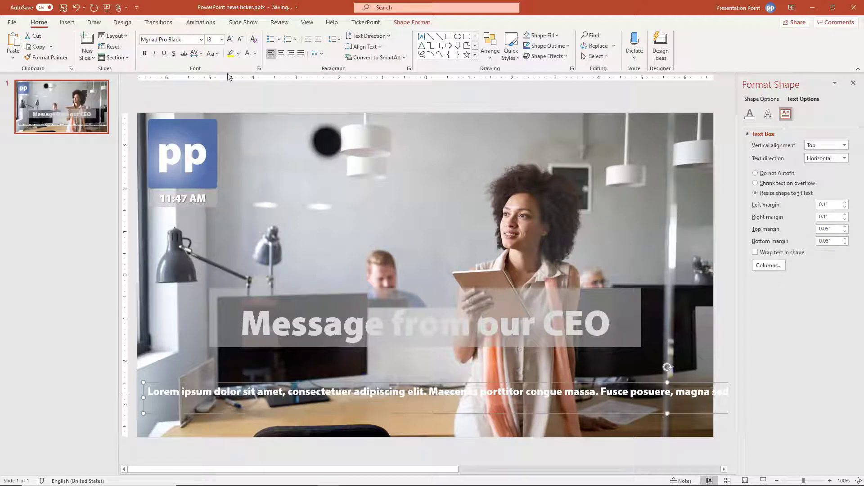
pyautogui.click(230, 39)
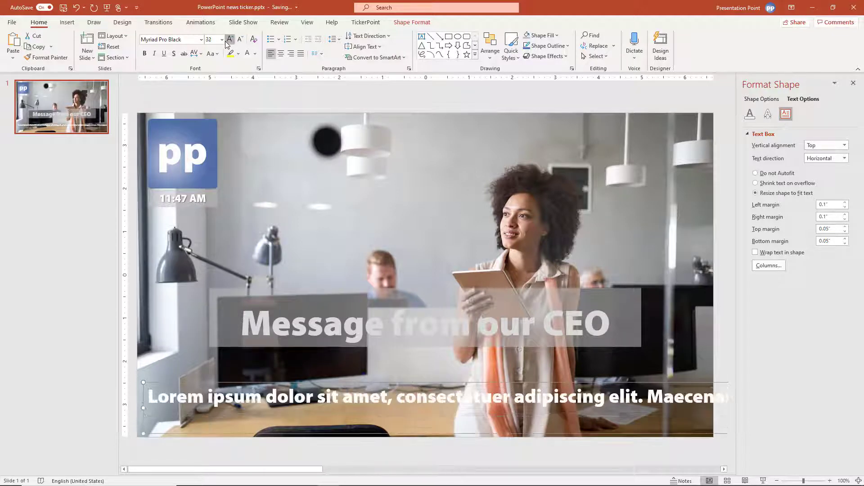
pyautogui.click(230, 39)
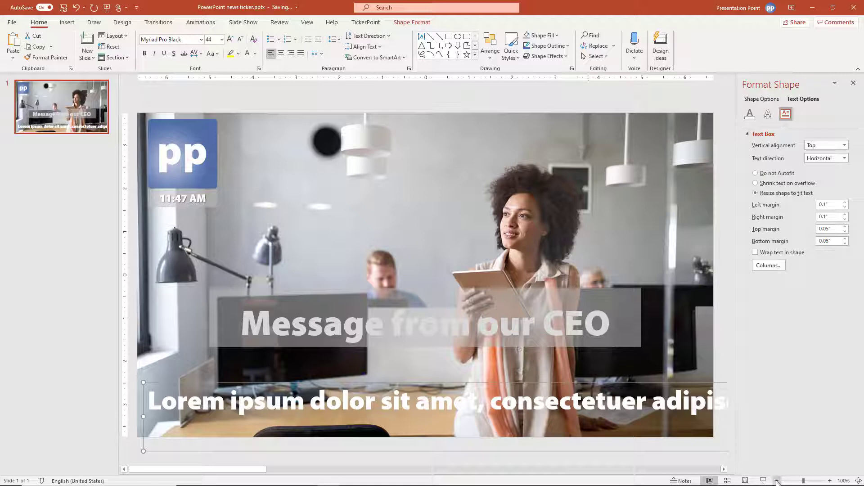
# Zoom out and drag the text box to end at the slide's left edge.
pyautogui.click(776, 480)
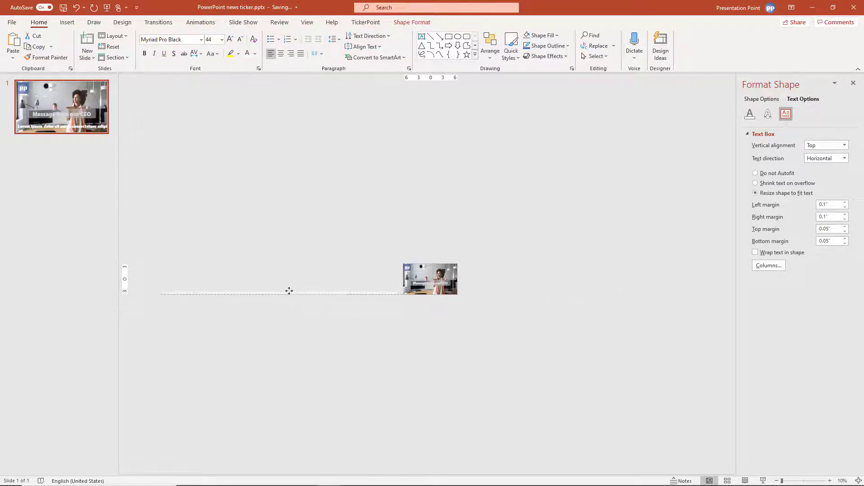
pyautogui.click(275, 292)
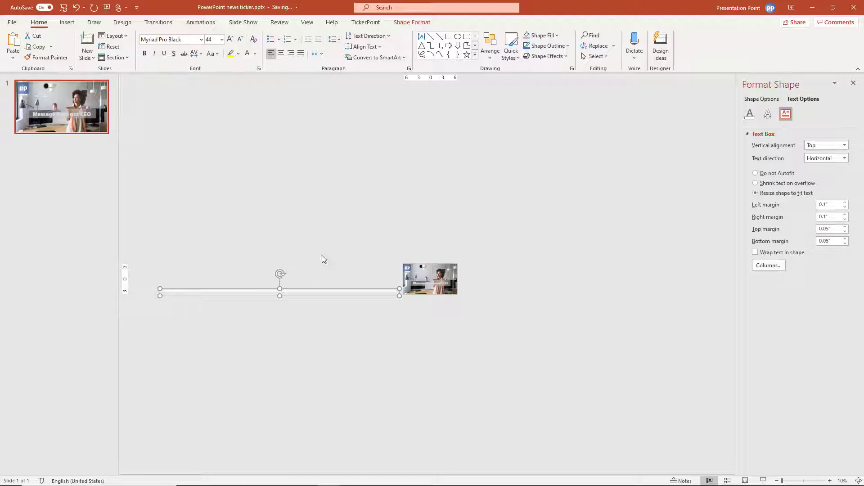
pyautogui.moveTo(200, 22)
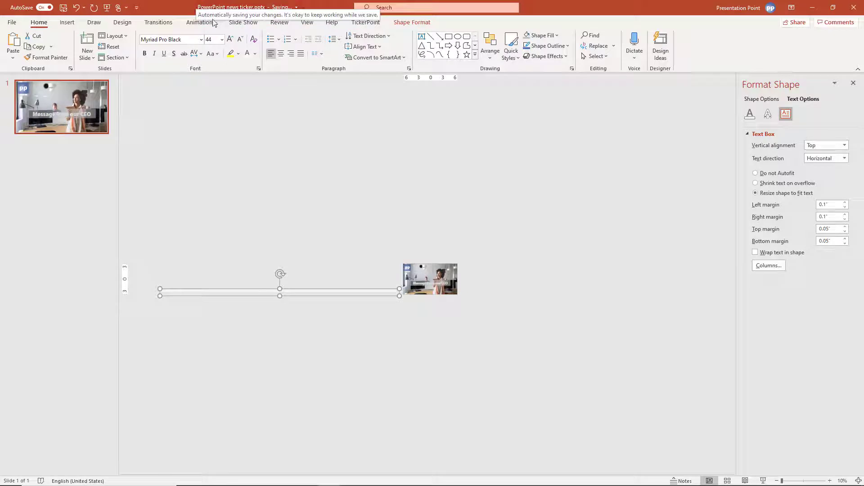
# Apply a Fly In entrance animation to the text box, coming From Right.
pyautogui.click(201, 22)
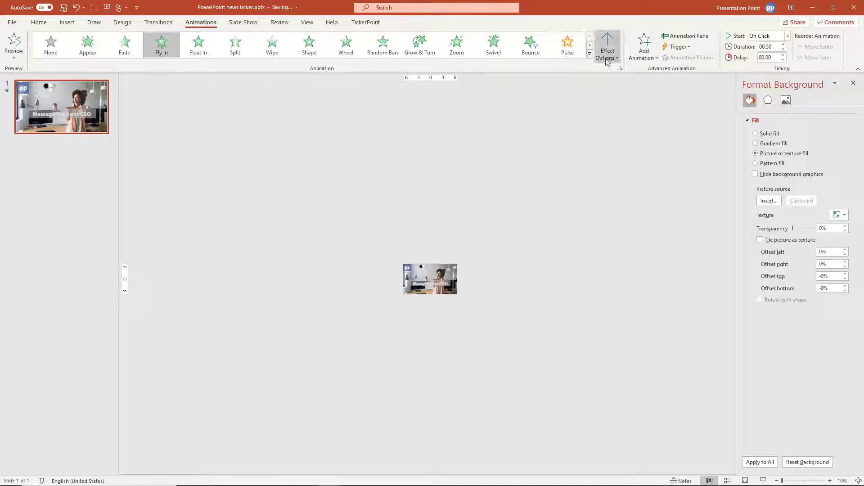
pyautogui.click(607, 46)
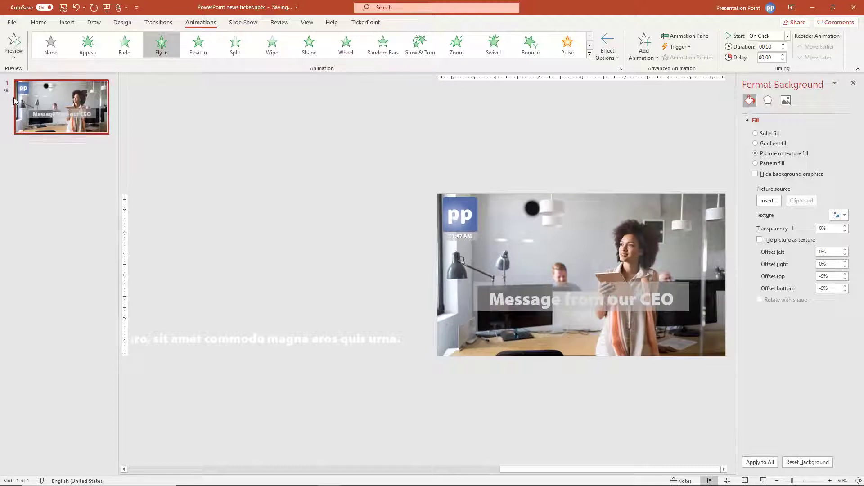
pyautogui.moveTo(7, 94)
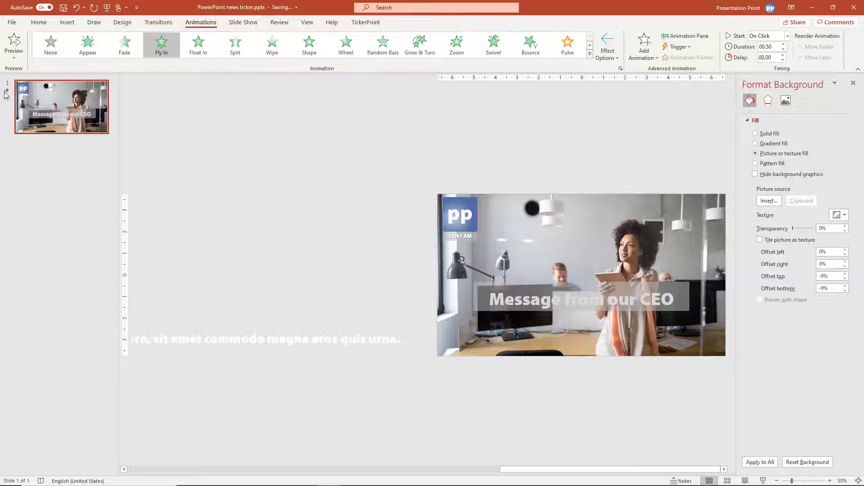
pyautogui.moveTo(8, 91)
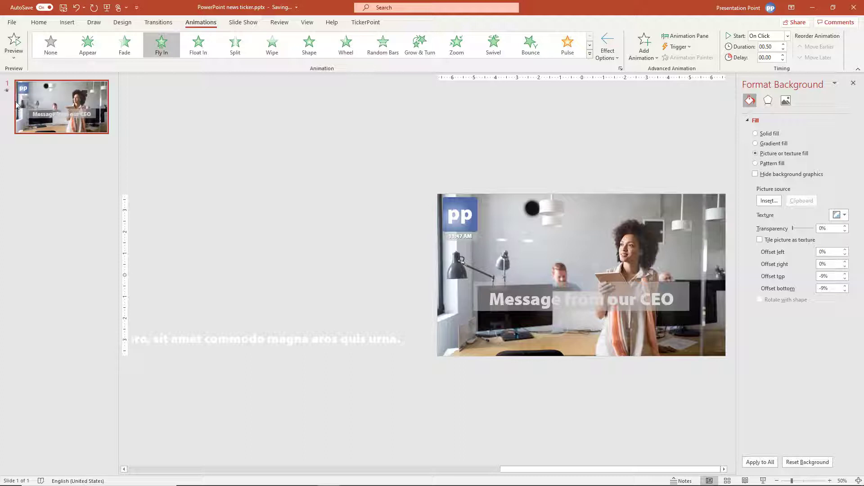
pyautogui.moveTo(7, 93)
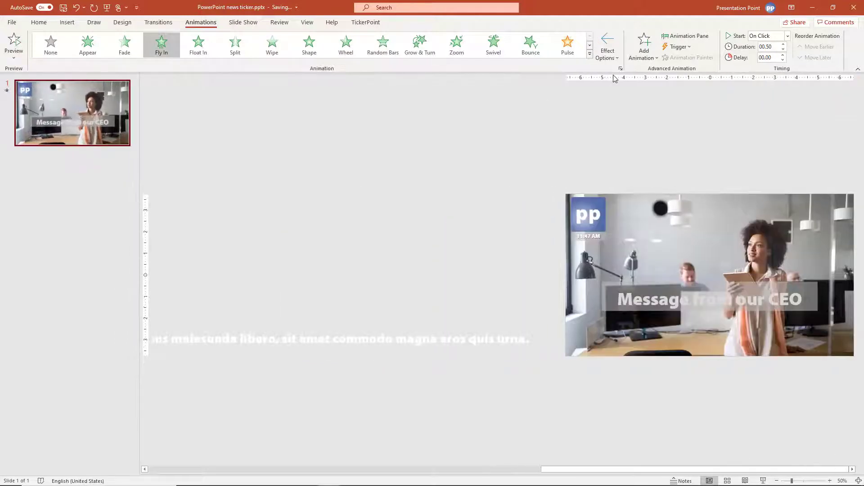
# Set the animation to start After Previous with a 10-second duration.
pyautogui.click(786, 36)
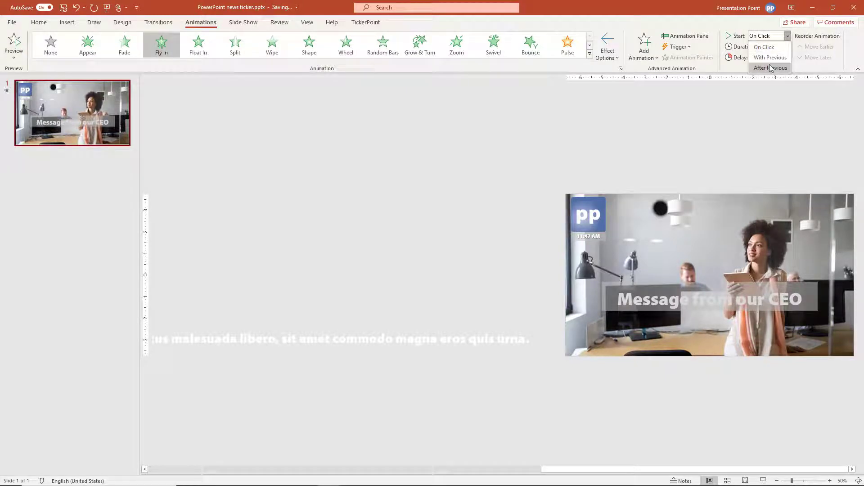
pyautogui.click(770, 67)
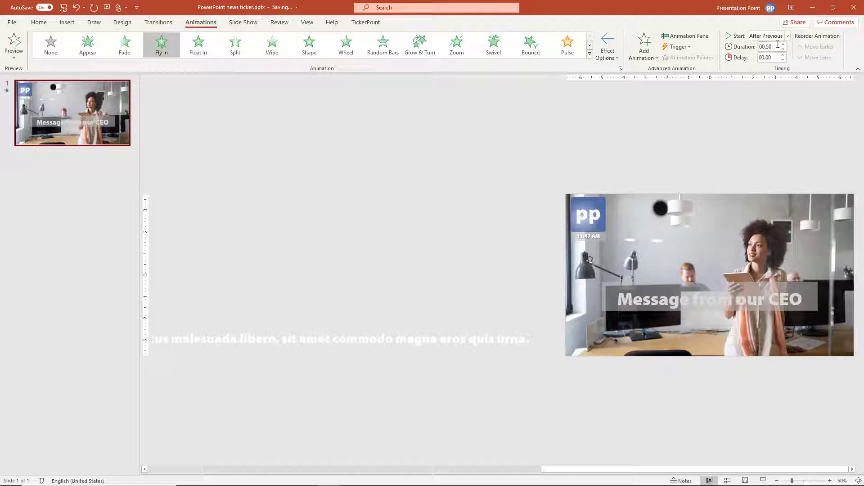
pyautogui.tripleClick(767, 46)
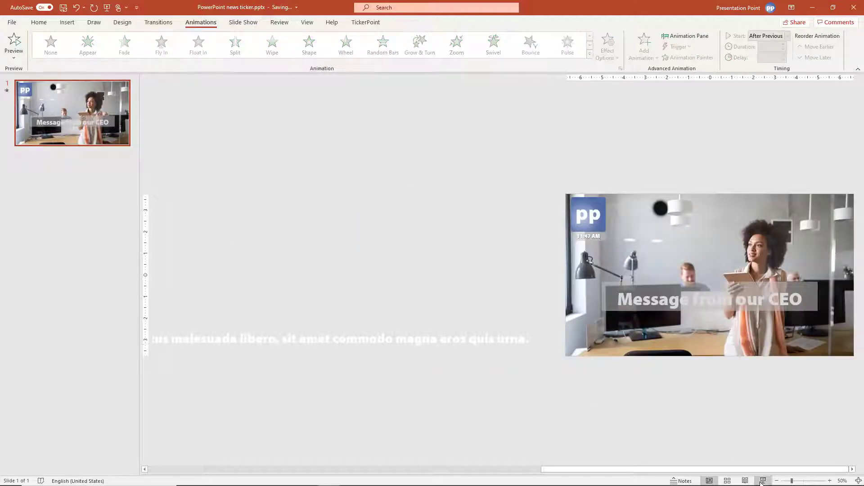
pyautogui.click(339, 339)
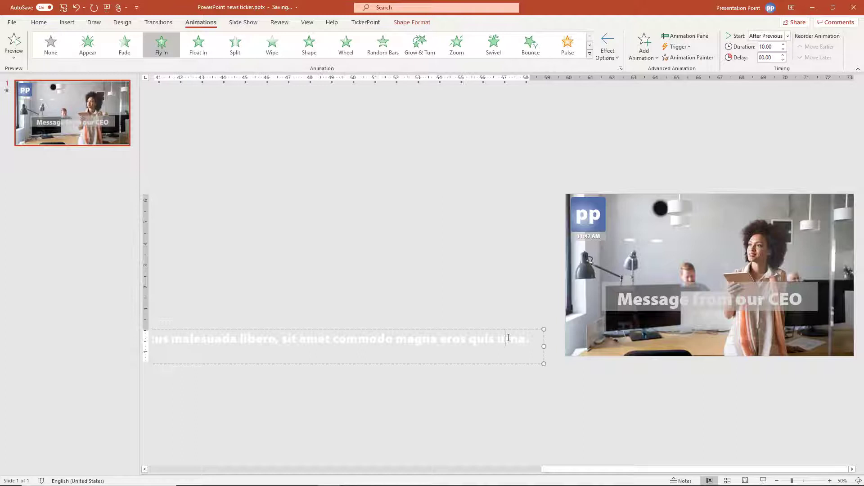
# Change the Fly In duration to 25 seconds and open its Timing settings.
pyautogui.click(685, 36)
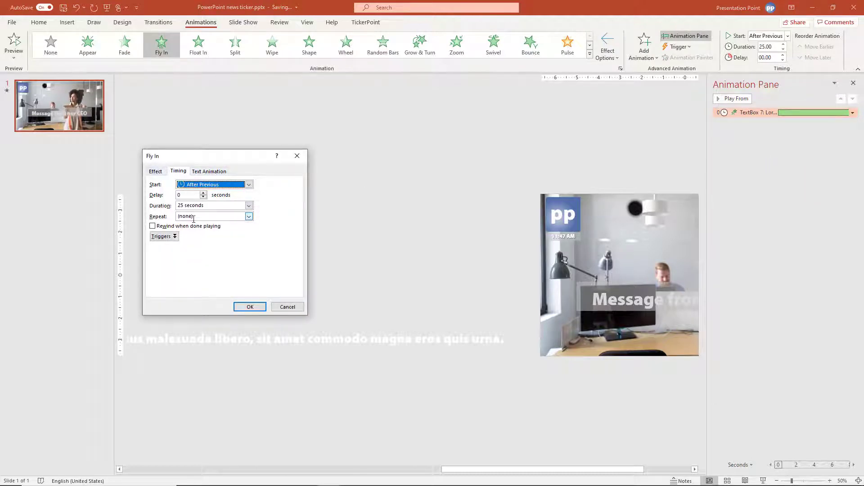
# Set Repeat to Until End of Slide, confirm, and preview the scrolling ticker.
pyautogui.click(249, 217)
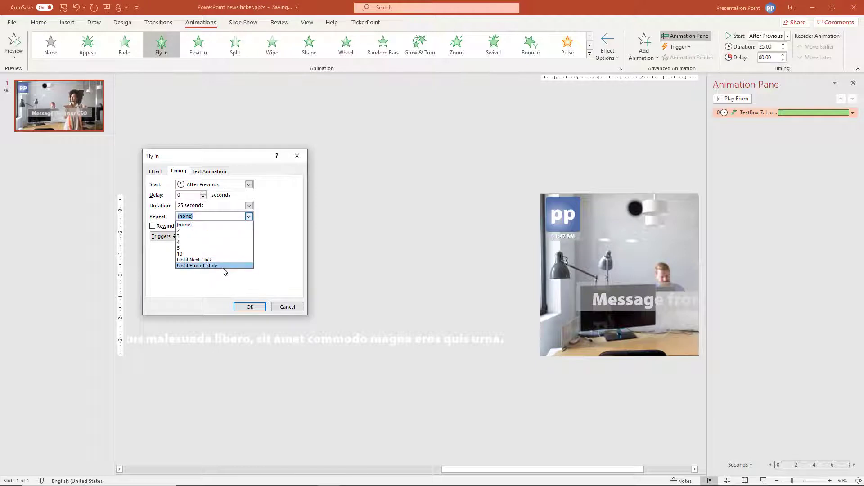
pyautogui.click(197, 265)
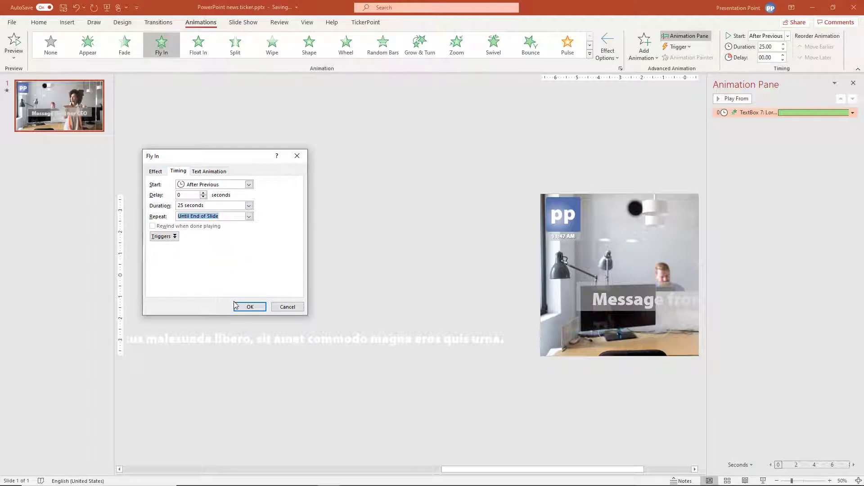
pyautogui.click(248, 306)
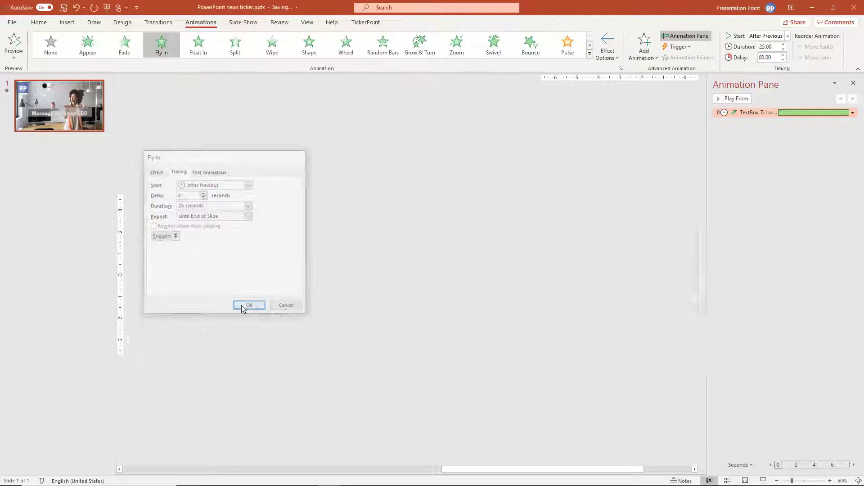
pyautogui.click(249, 305)
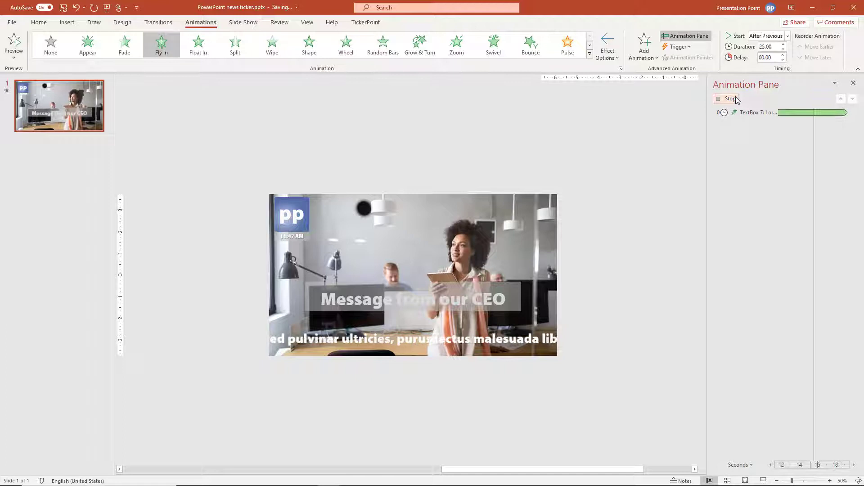
# Select the whole lorem ipsum ticker text box and delete it.
pyautogui.click(322, 338)
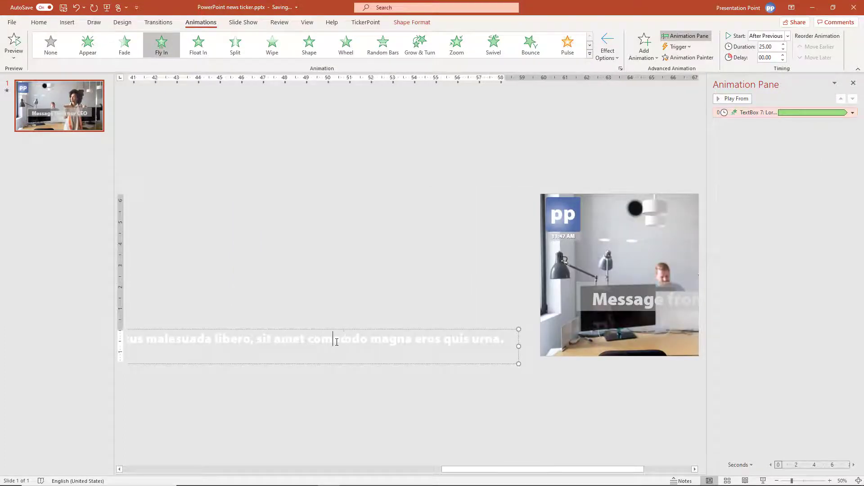
pyautogui.click(50, 45)
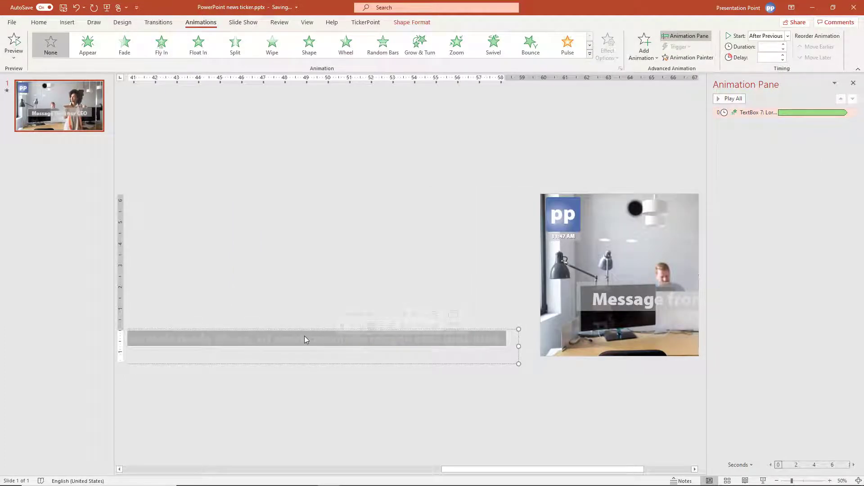
pyautogui.click(161, 45)
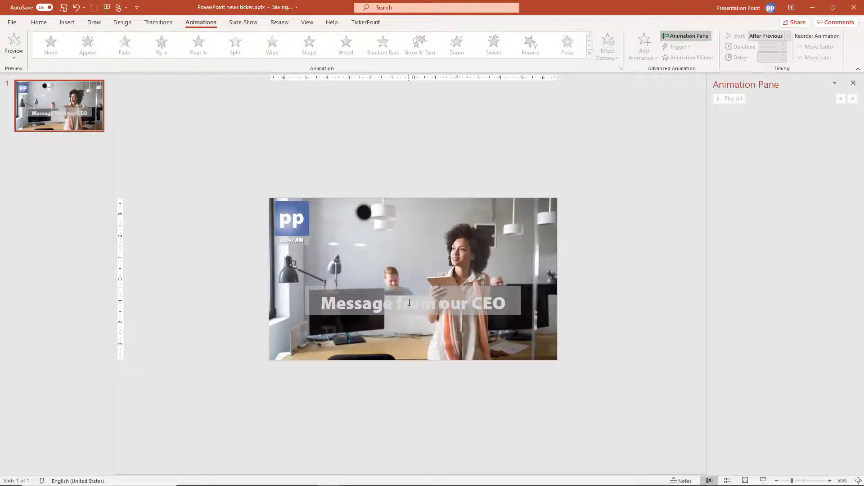
pyautogui.moveTo(353, 32)
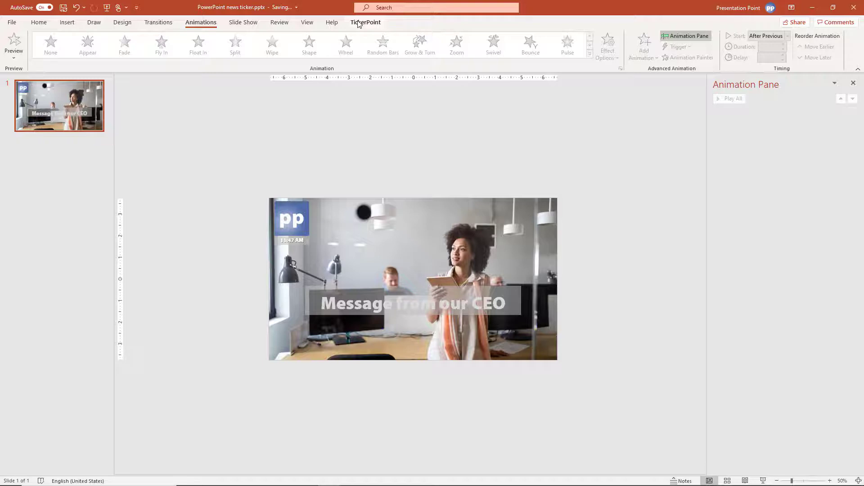
# Look over the TickerPoint add-in options, then bring up the View tab's presentation options.
pyautogui.click(365, 22)
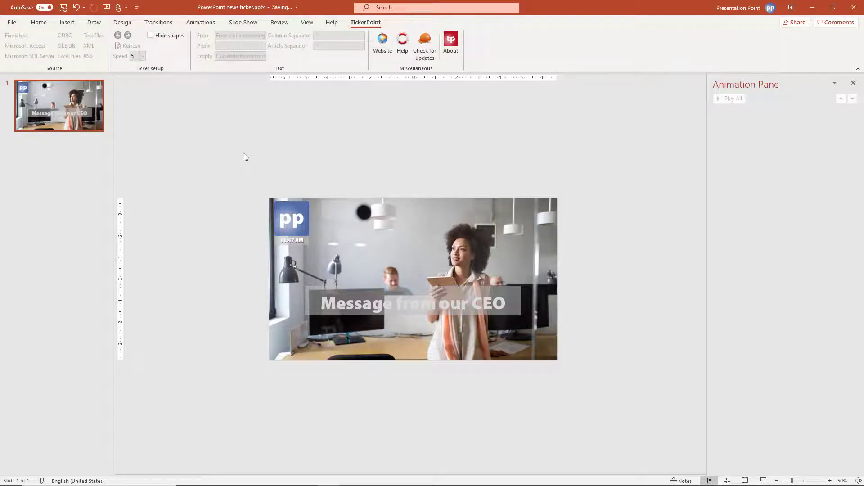
pyautogui.moveTo(231, 122)
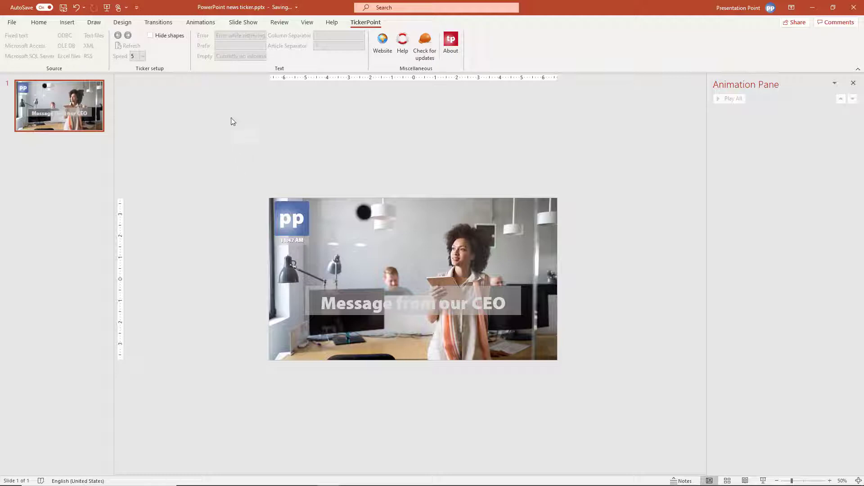
pyautogui.click(307, 22)
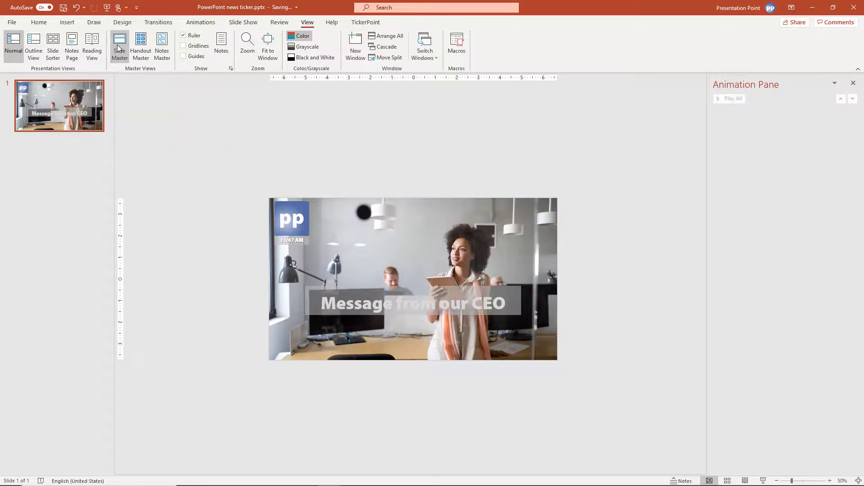
# In Slide Master view, draw a wide text box along the bottom of the top master.
pyautogui.click(120, 46)
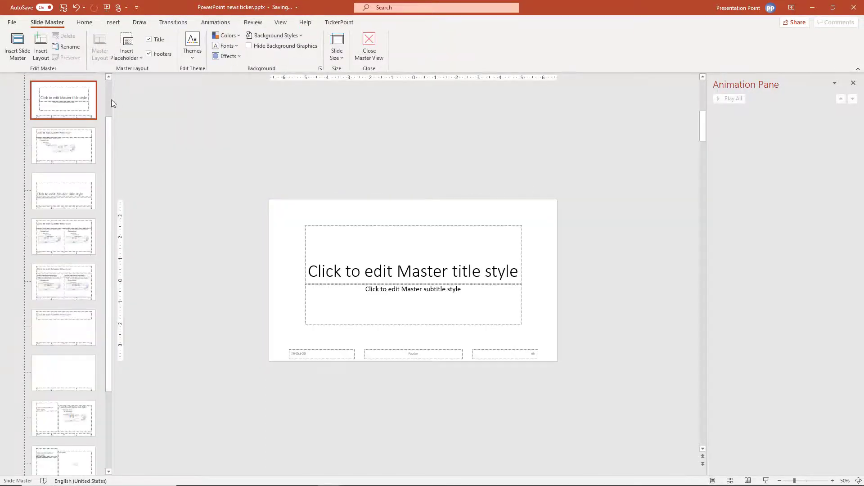
pyautogui.click(63, 101)
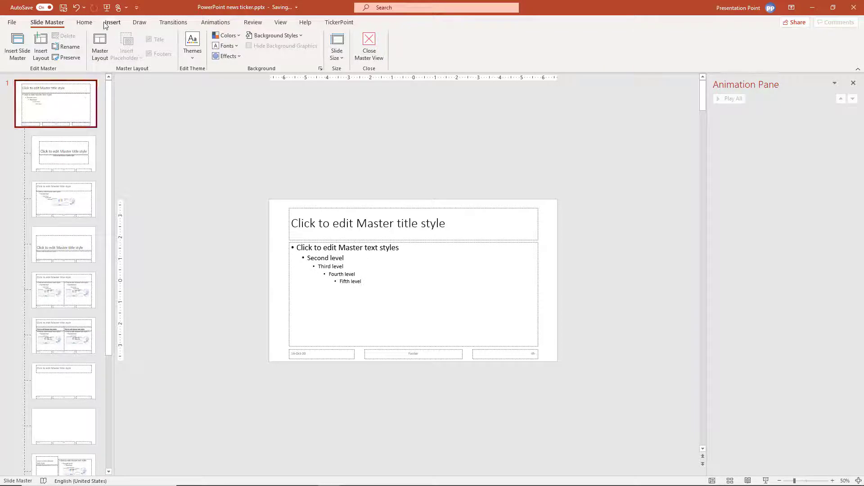
pyautogui.click(112, 22)
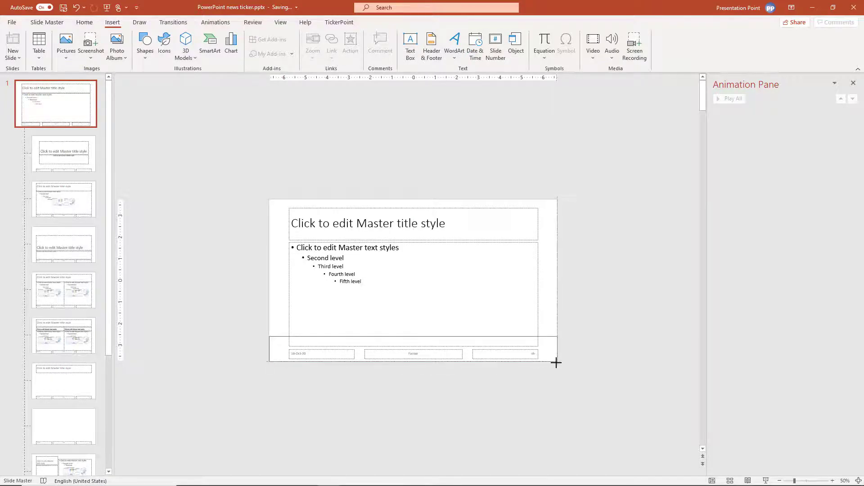
pyautogui.click(413, 341)
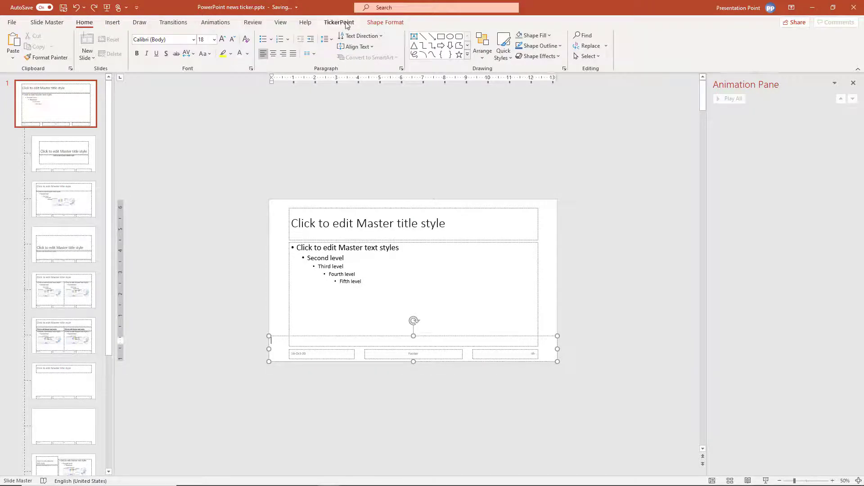
# Make the bottom text box a TickerPoint fixed-text ticker reading 'hello'.
pyautogui.click(339, 22)
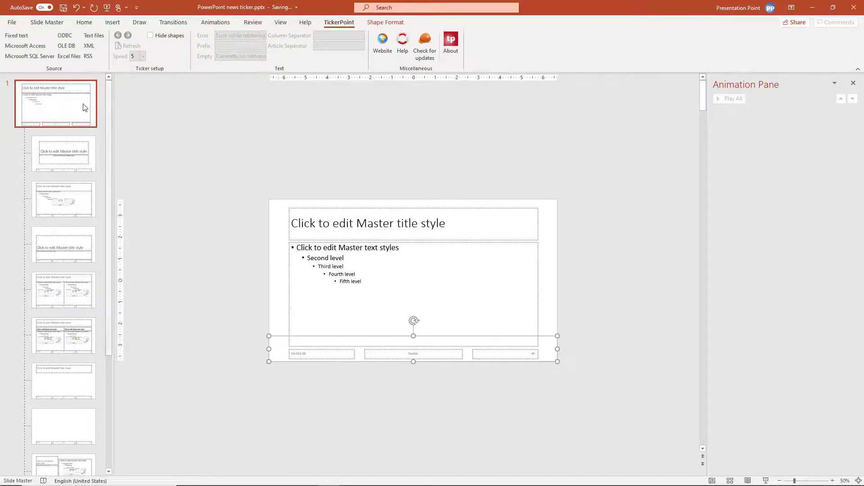
pyautogui.click(17, 35)
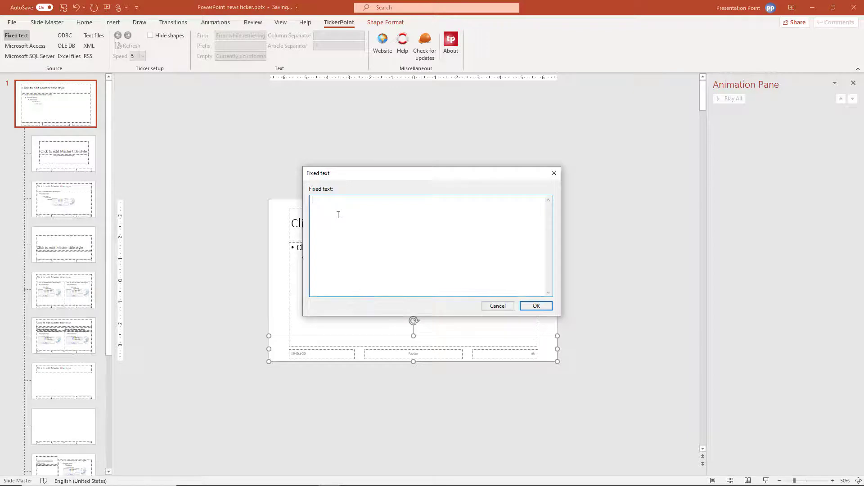
pyautogui.write('hello')
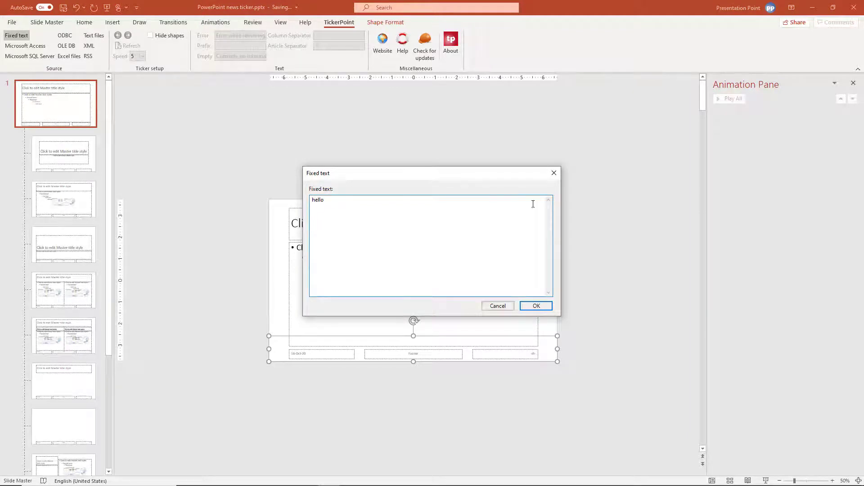
pyautogui.click(534, 305)
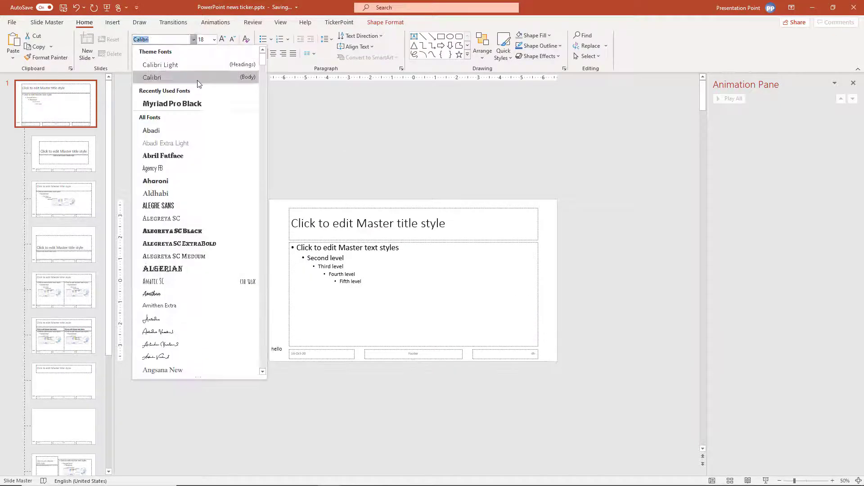
# Make the 'hello' ticker text white Myriad Pro Black at 54 pt.
pyautogui.click(172, 104)
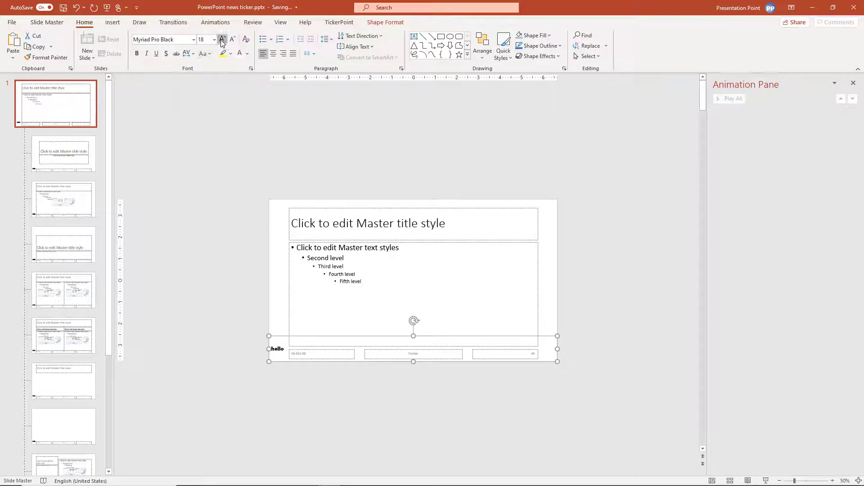
pyautogui.click(221, 39)
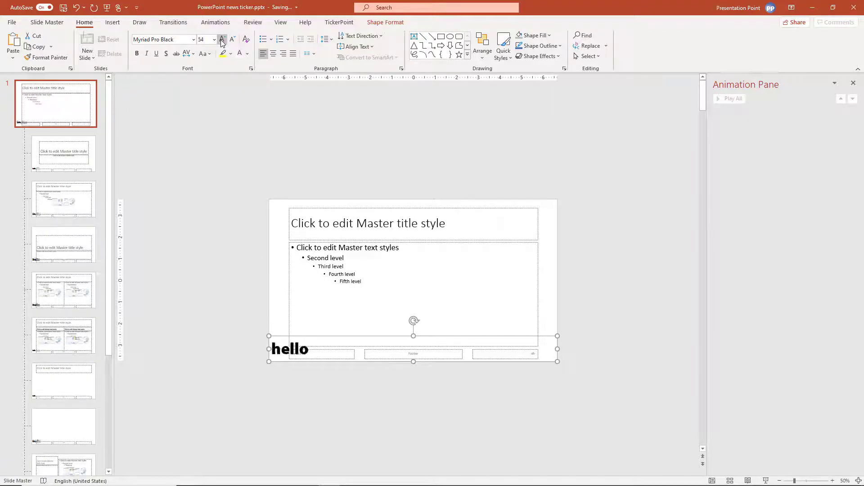
pyautogui.click(239, 54)
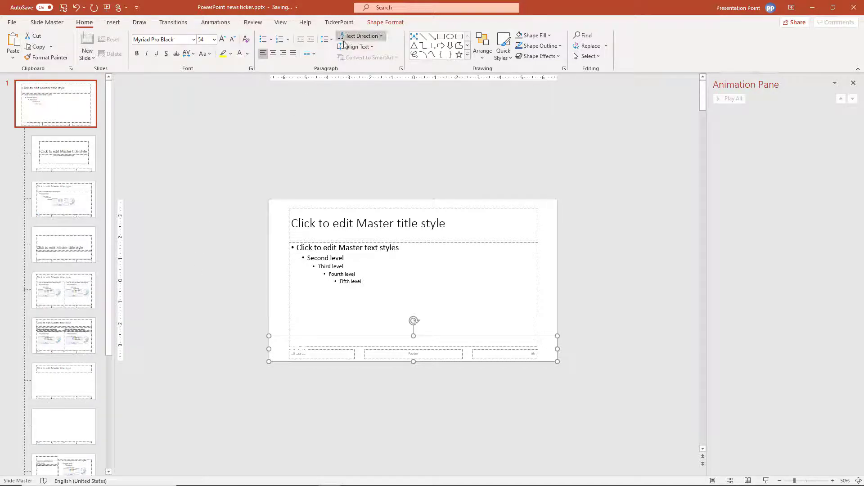
pyautogui.click(339, 22)
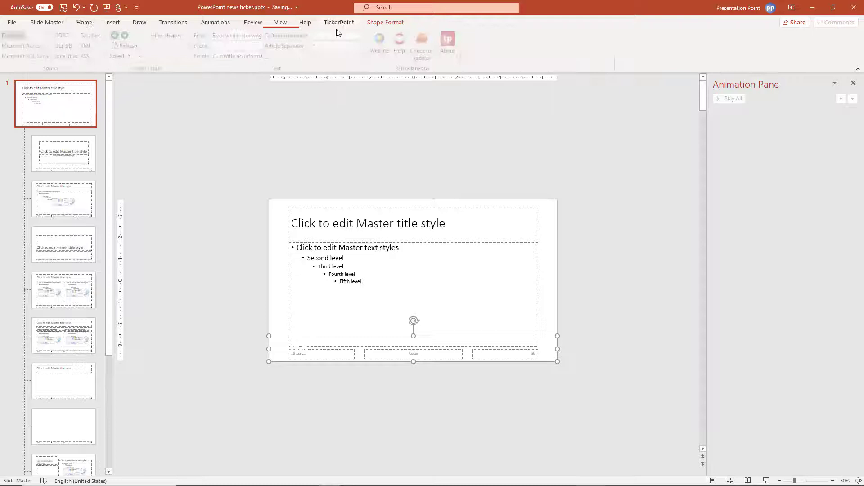
pyautogui.click(339, 22)
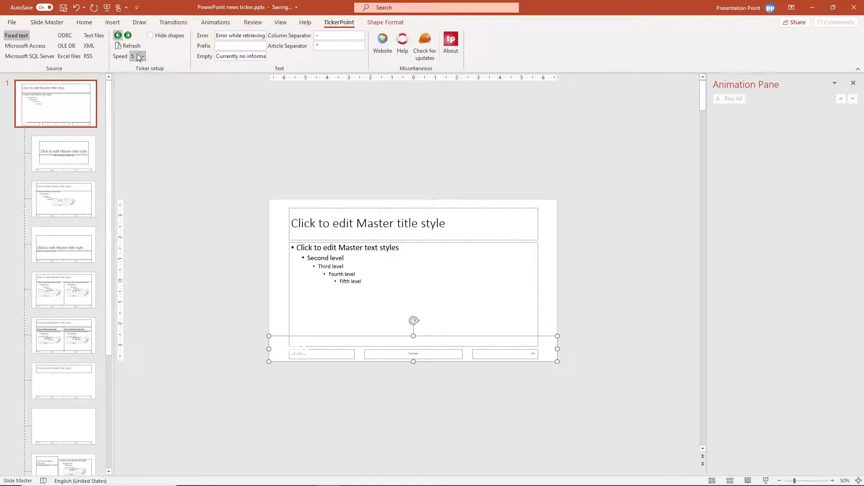
pyautogui.moveTo(396, 62)
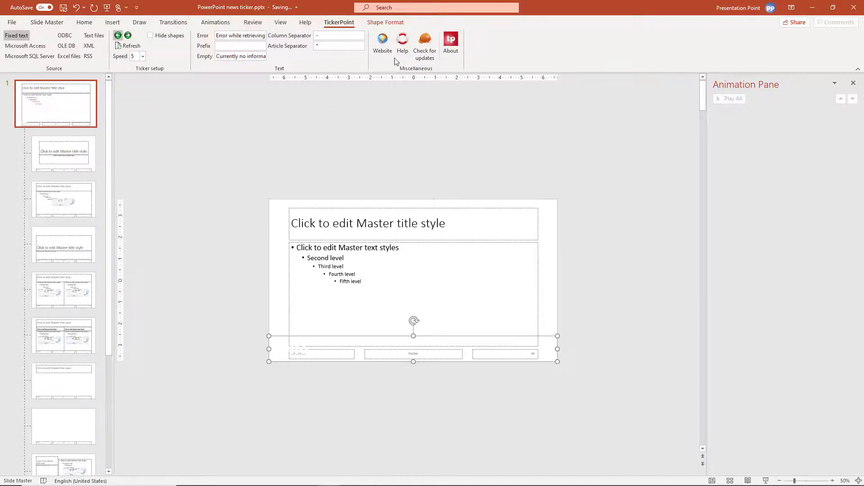
pyautogui.click(47, 22)
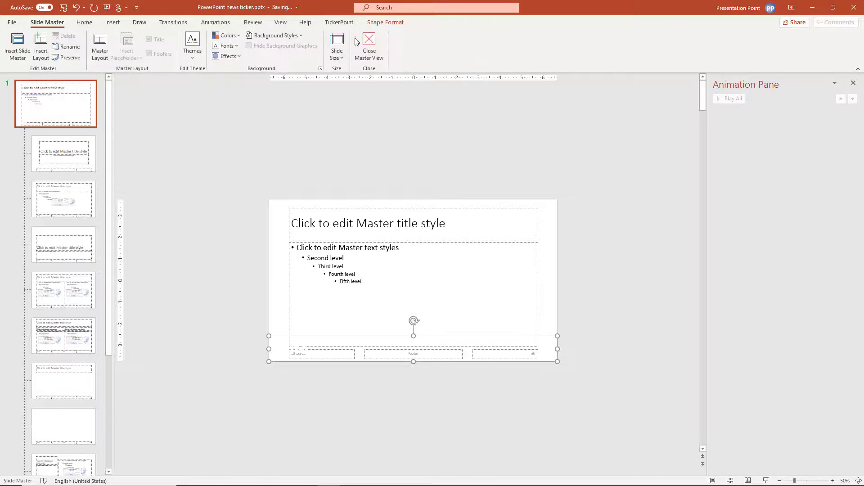
# Close Master View to see the white 'hello' ticker across the photo slide's bottom.
pyautogui.click(369, 46)
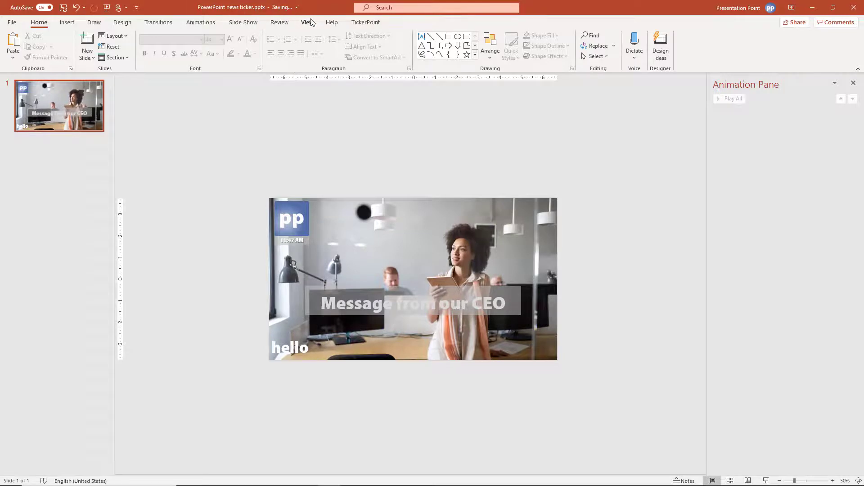
pyautogui.click(307, 22)
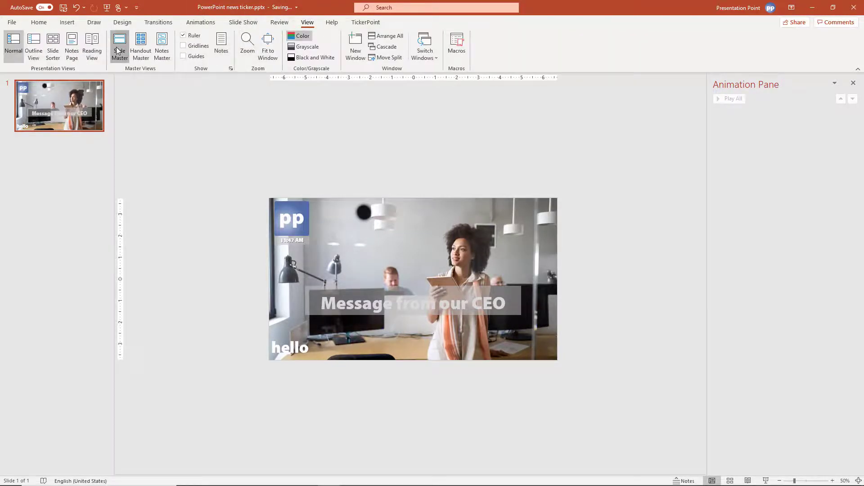
# Reopen the slide master, select the ticker box, and choose RSS as its TickerPoint source.
pyautogui.click(119, 46)
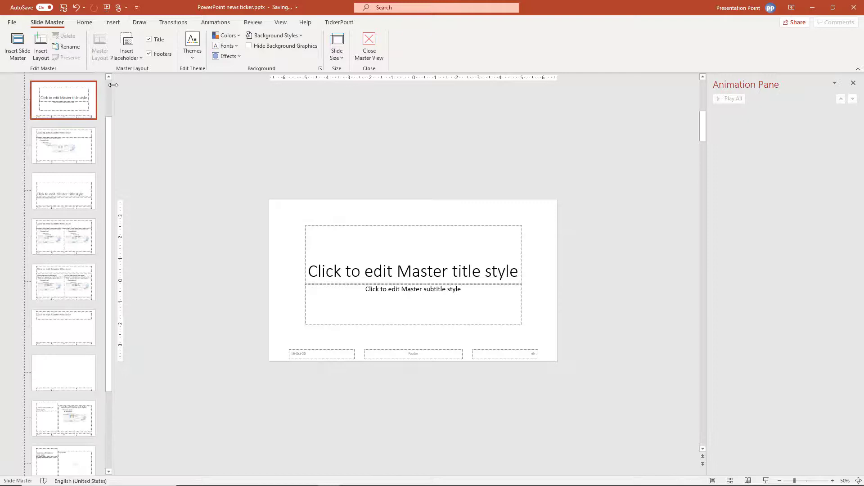
pyautogui.click(63, 105)
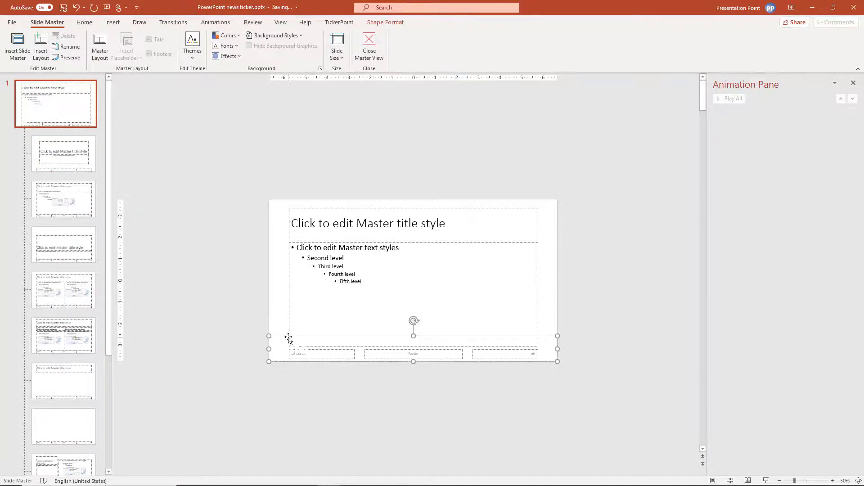
pyautogui.click(338, 22)
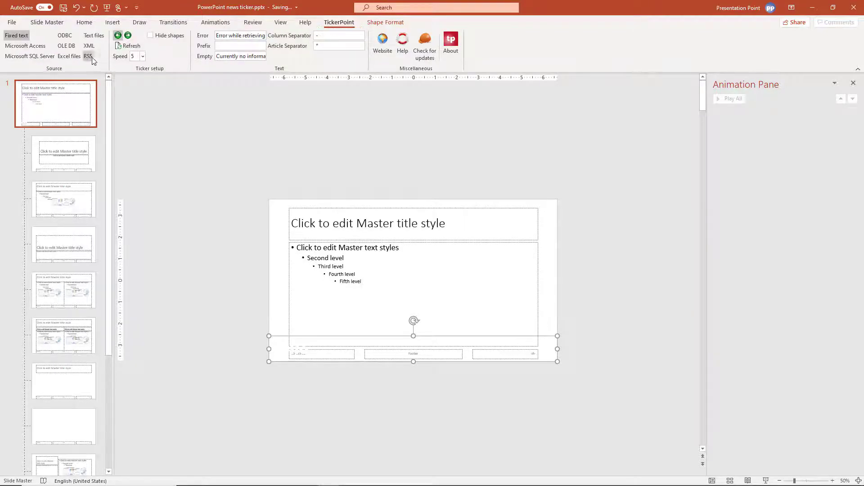
pyautogui.moveTo(90, 56)
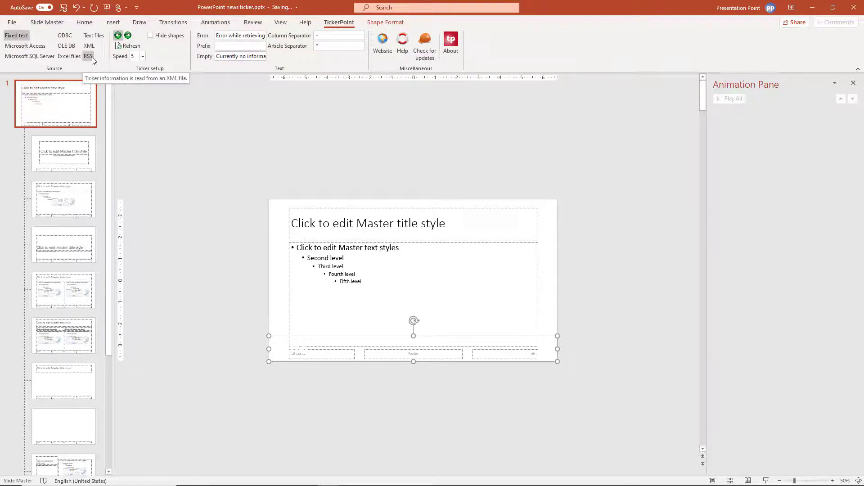
pyautogui.moveTo(94, 35)
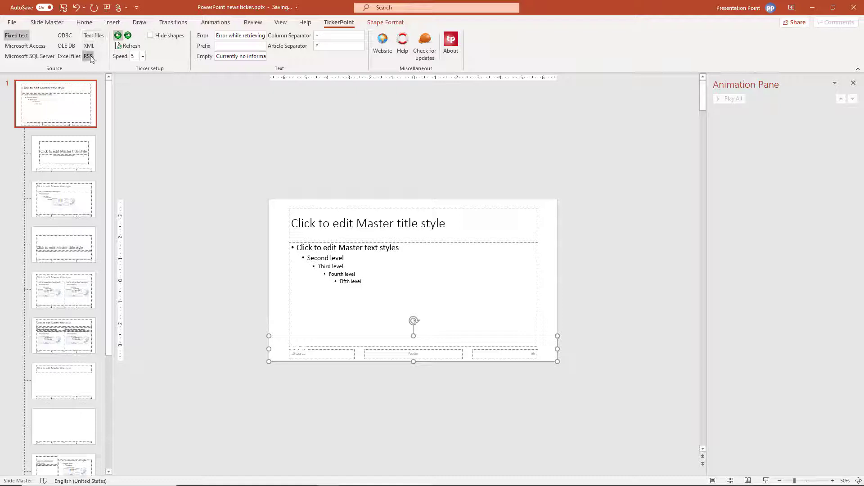
pyautogui.click(88, 57)
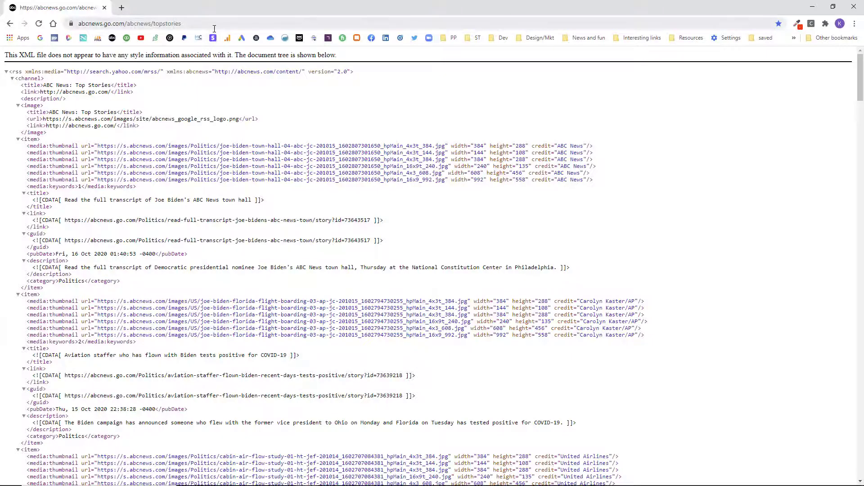
pyautogui.moveTo(184, 4)
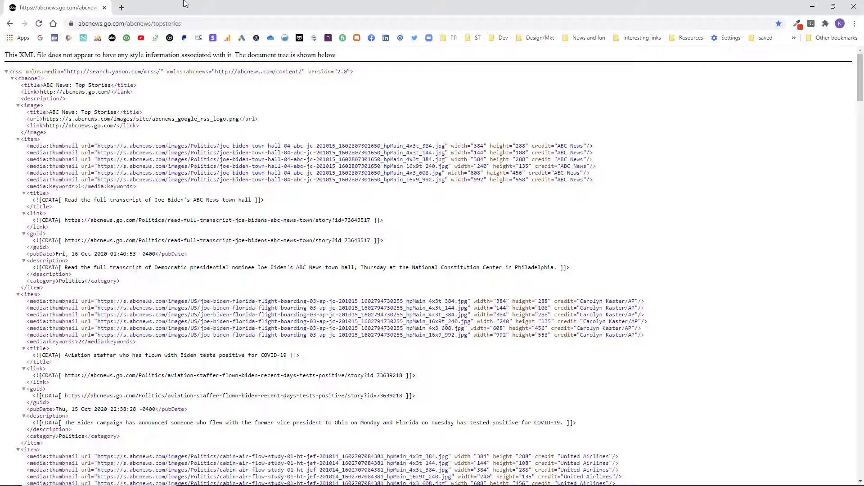
# Copy the abcnews.go.com/abcnews/topstories feed URL from Chrome's address bar.
pyautogui.click(129, 23)
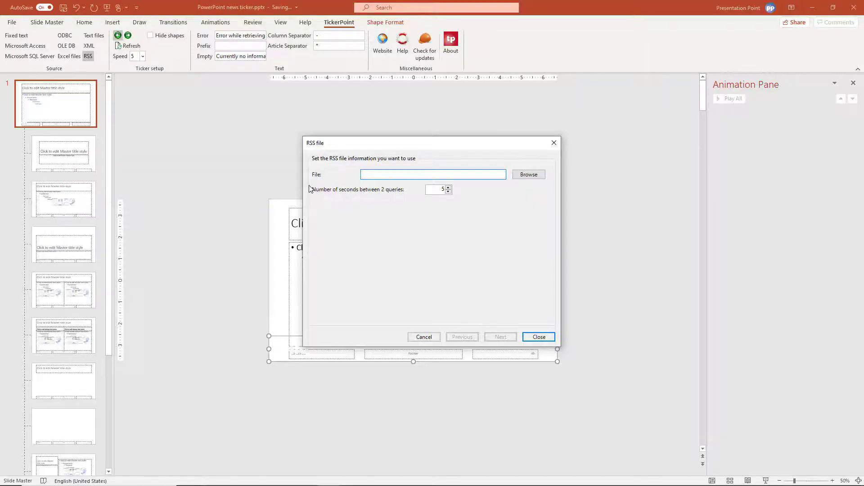
# Paste the ABC News feed URL into the RSS dialog, include the Title column, and finish.
pyautogui.rightClick(433, 174)
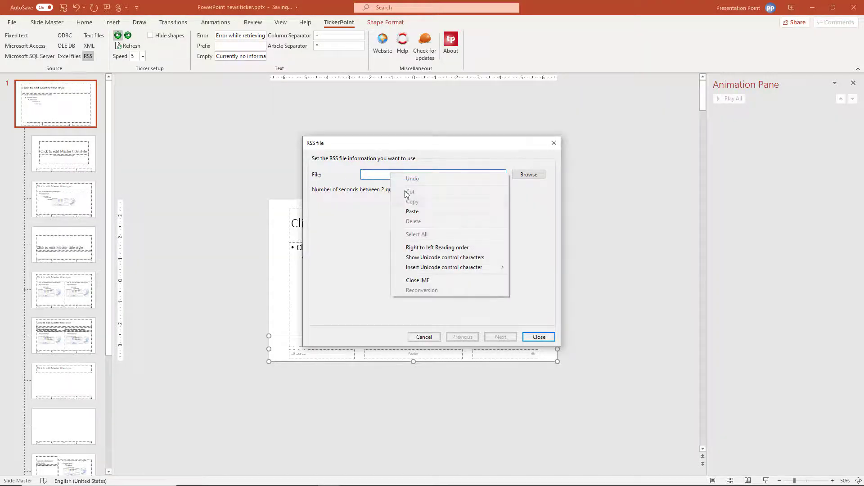
pyautogui.click(413, 211)
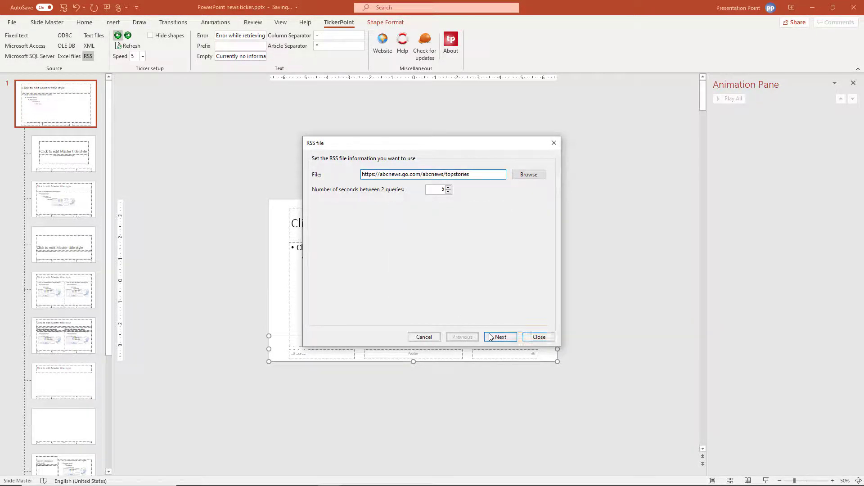
pyautogui.click(499, 337)
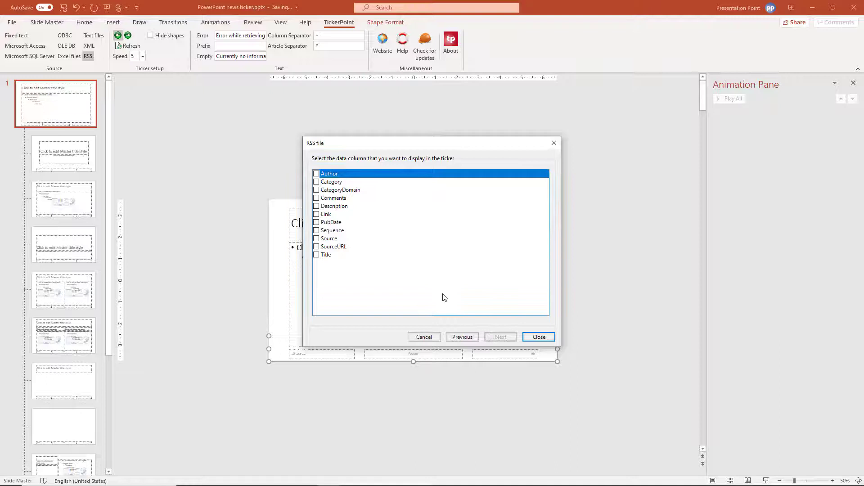
pyautogui.click(327, 254)
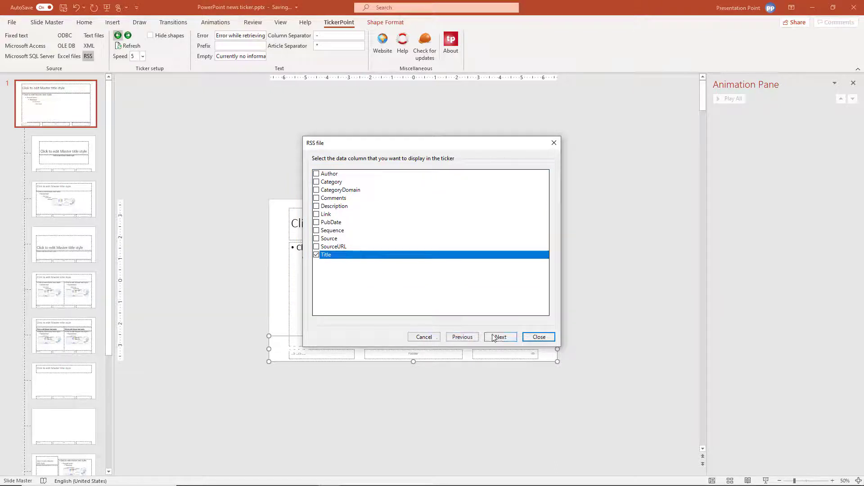
pyautogui.click(499, 337)
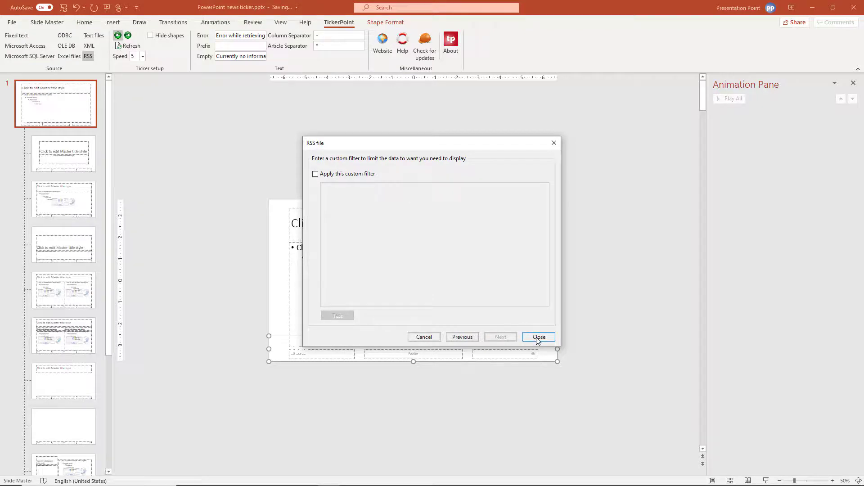
pyautogui.click(538, 337)
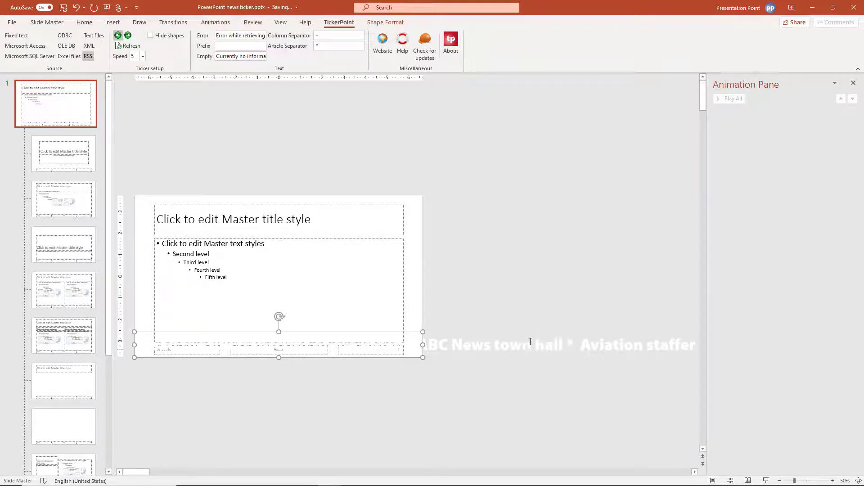
pyautogui.moveTo(368, 91)
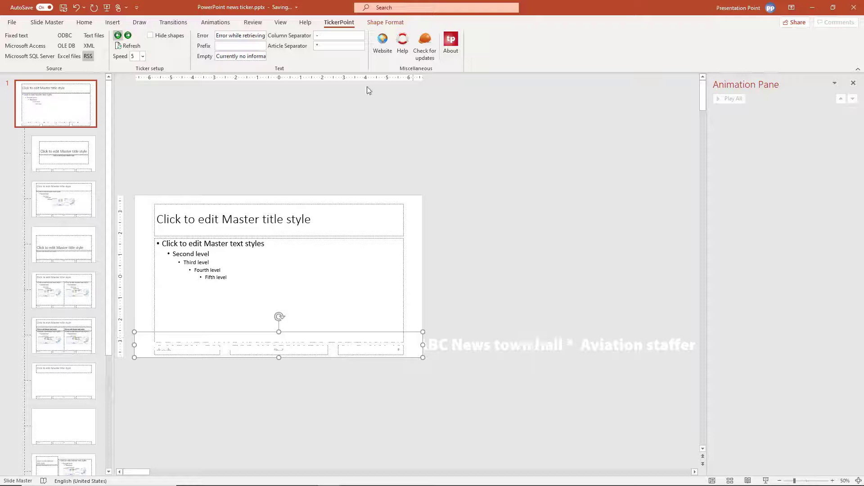
# Close Master View to show the photo slide with scrolling ABC News headlines.
pyautogui.click(47, 22)
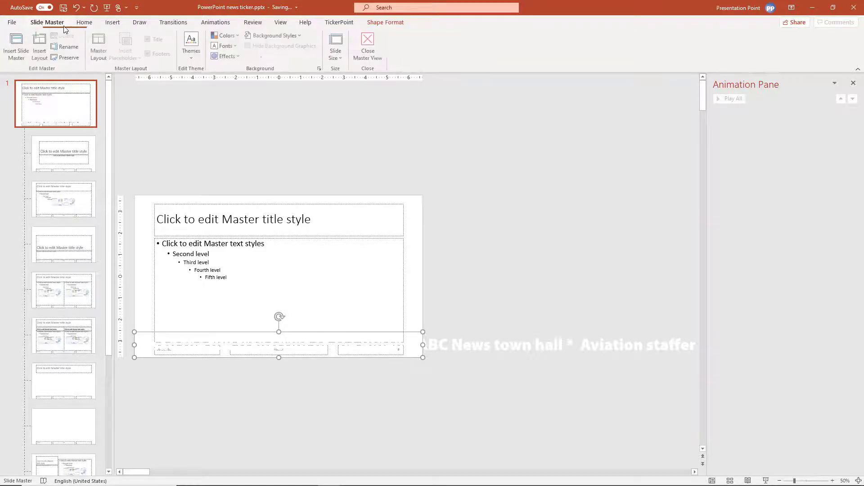
pyautogui.click(367, 46)
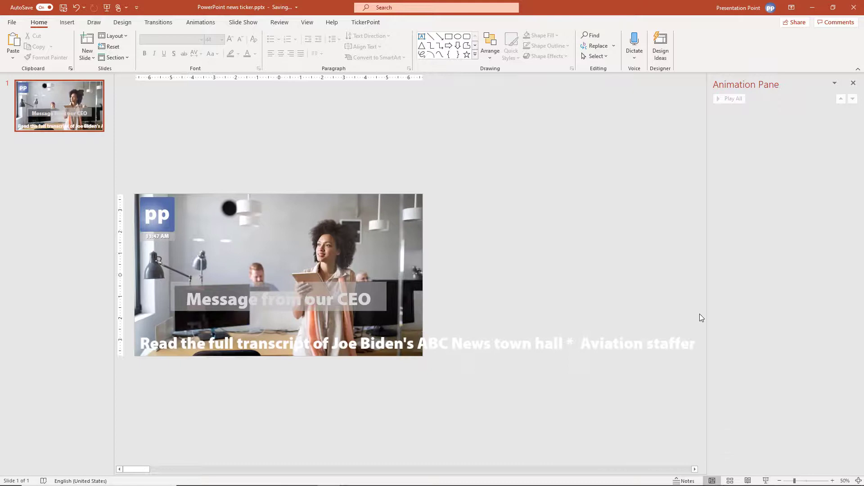
pyautogui.click(365, 22)
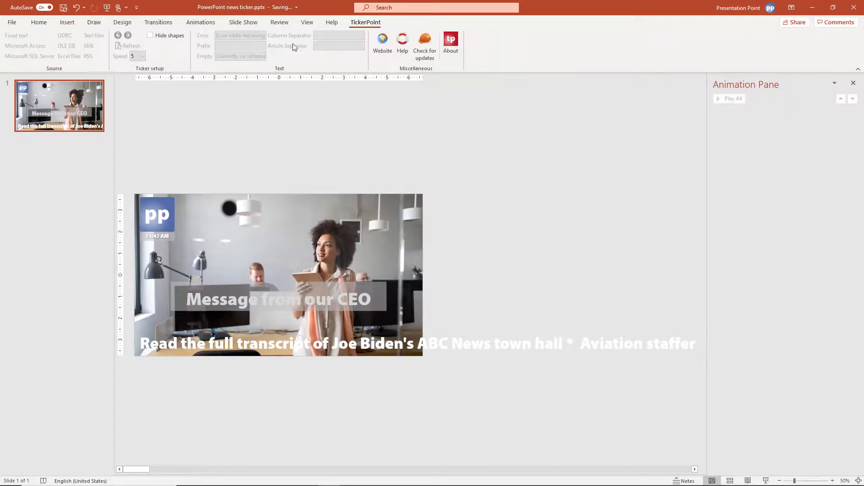
pyautogui.moveTo(140, 77)
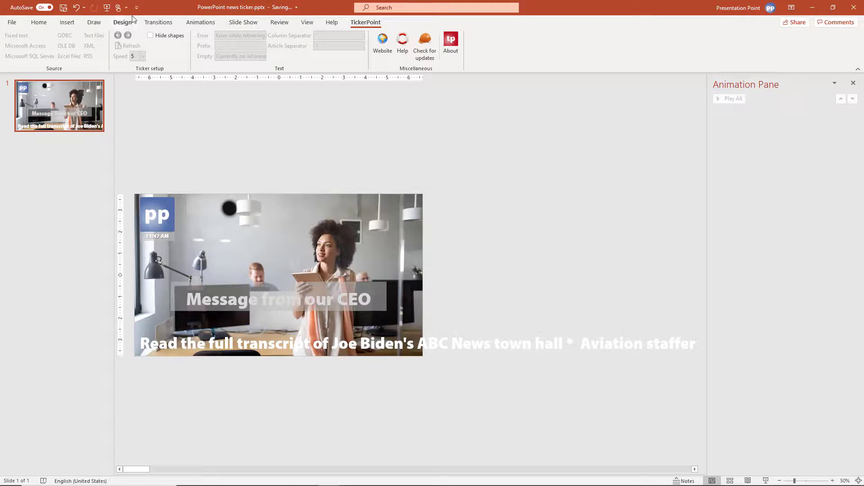
pyautogui.moveTo(307, 22)
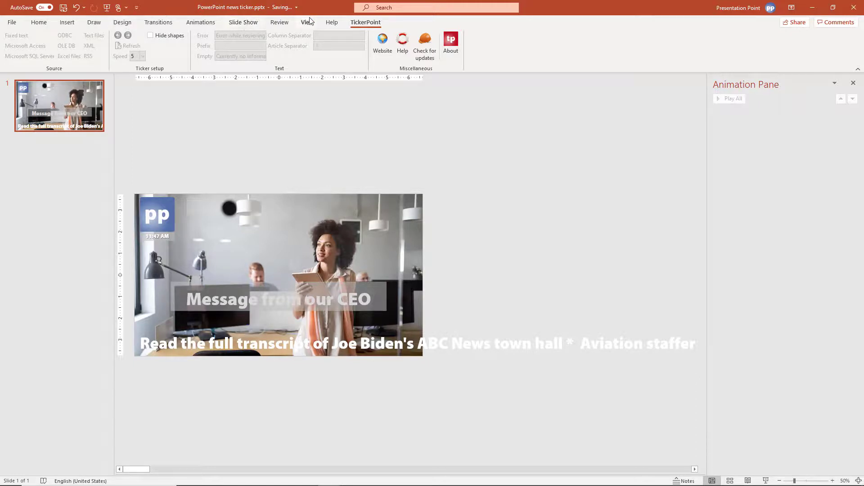
# Set the master ticker box's TickerPoint speed to 7, then close Master View.
pyautogui.click(306, 22)
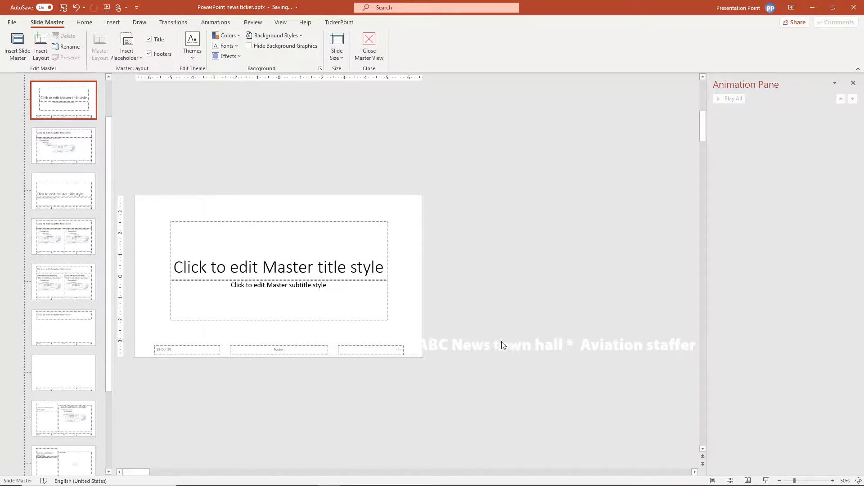
pyautogui.click(55, 104)
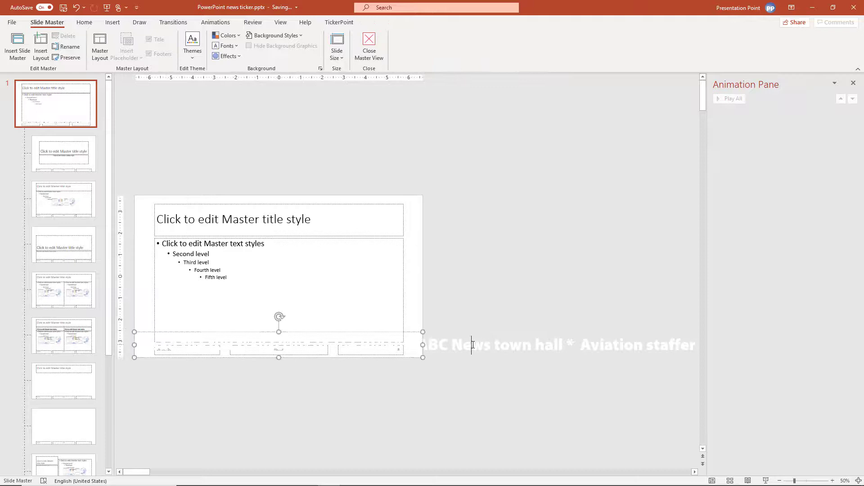
pyautogui.click(278, 357)
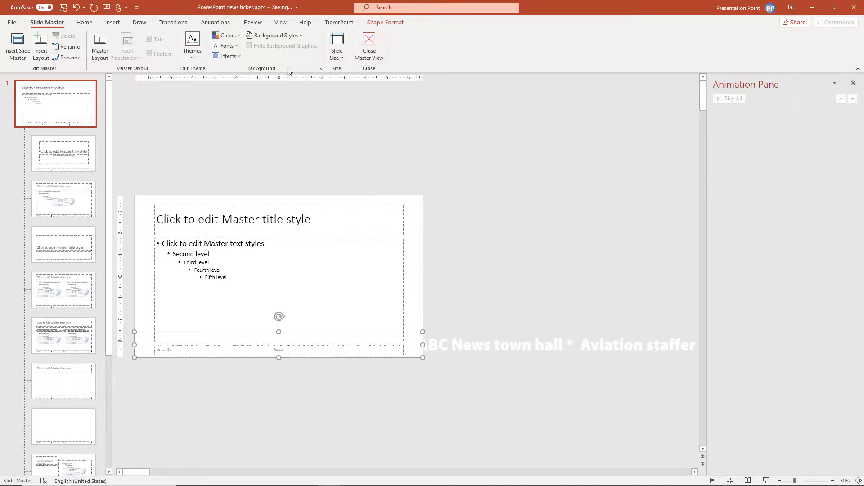
pyautogui.click(339, 23)
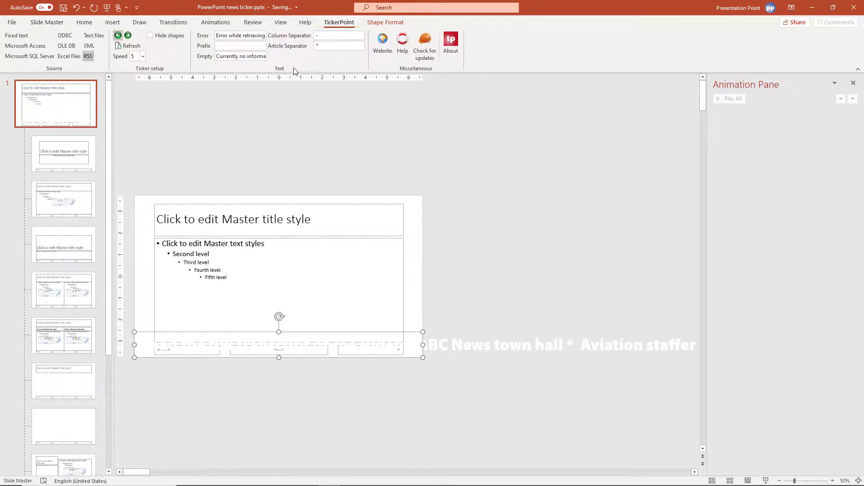
pyautogui.click(142, 56)
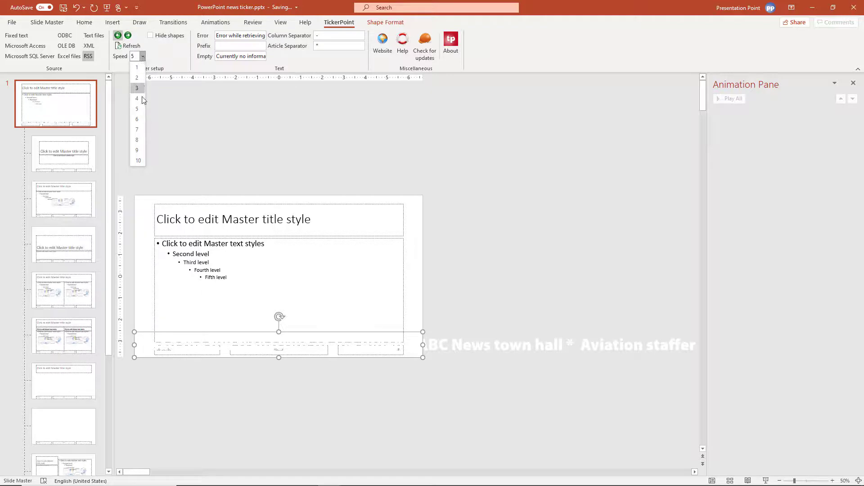
pyautogui.click(137, 129)
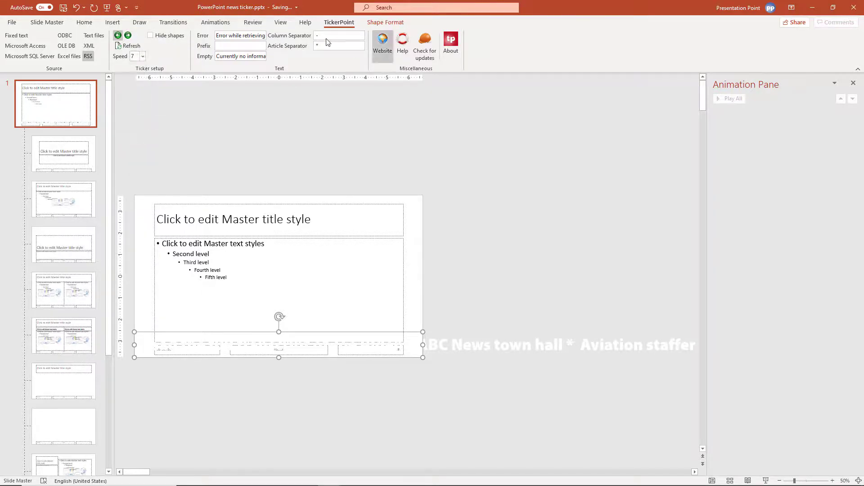
pyautogui.click(47, 22)
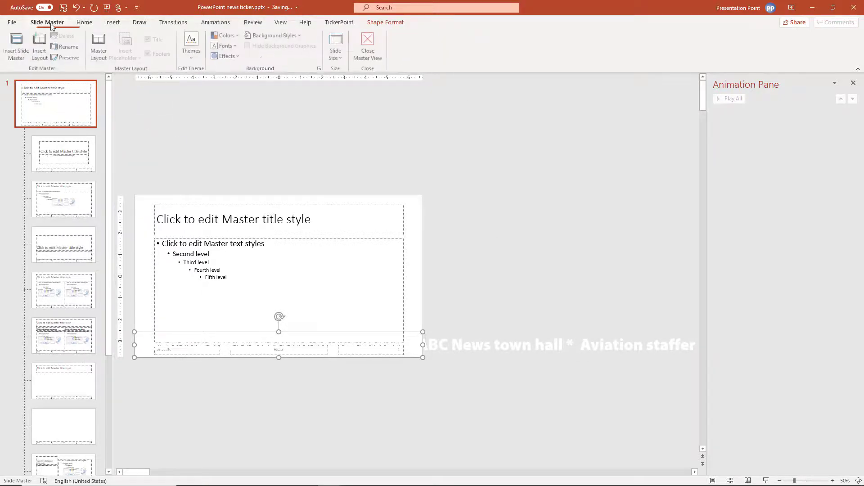
pyautogui.click(368, 46)
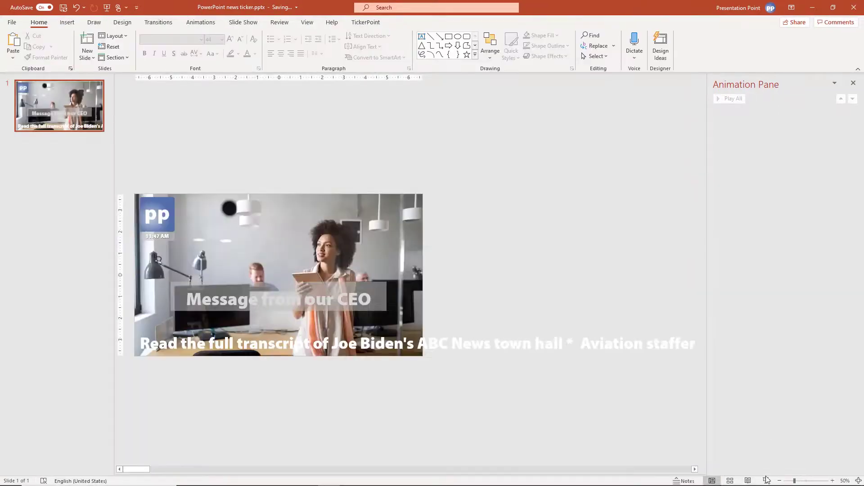